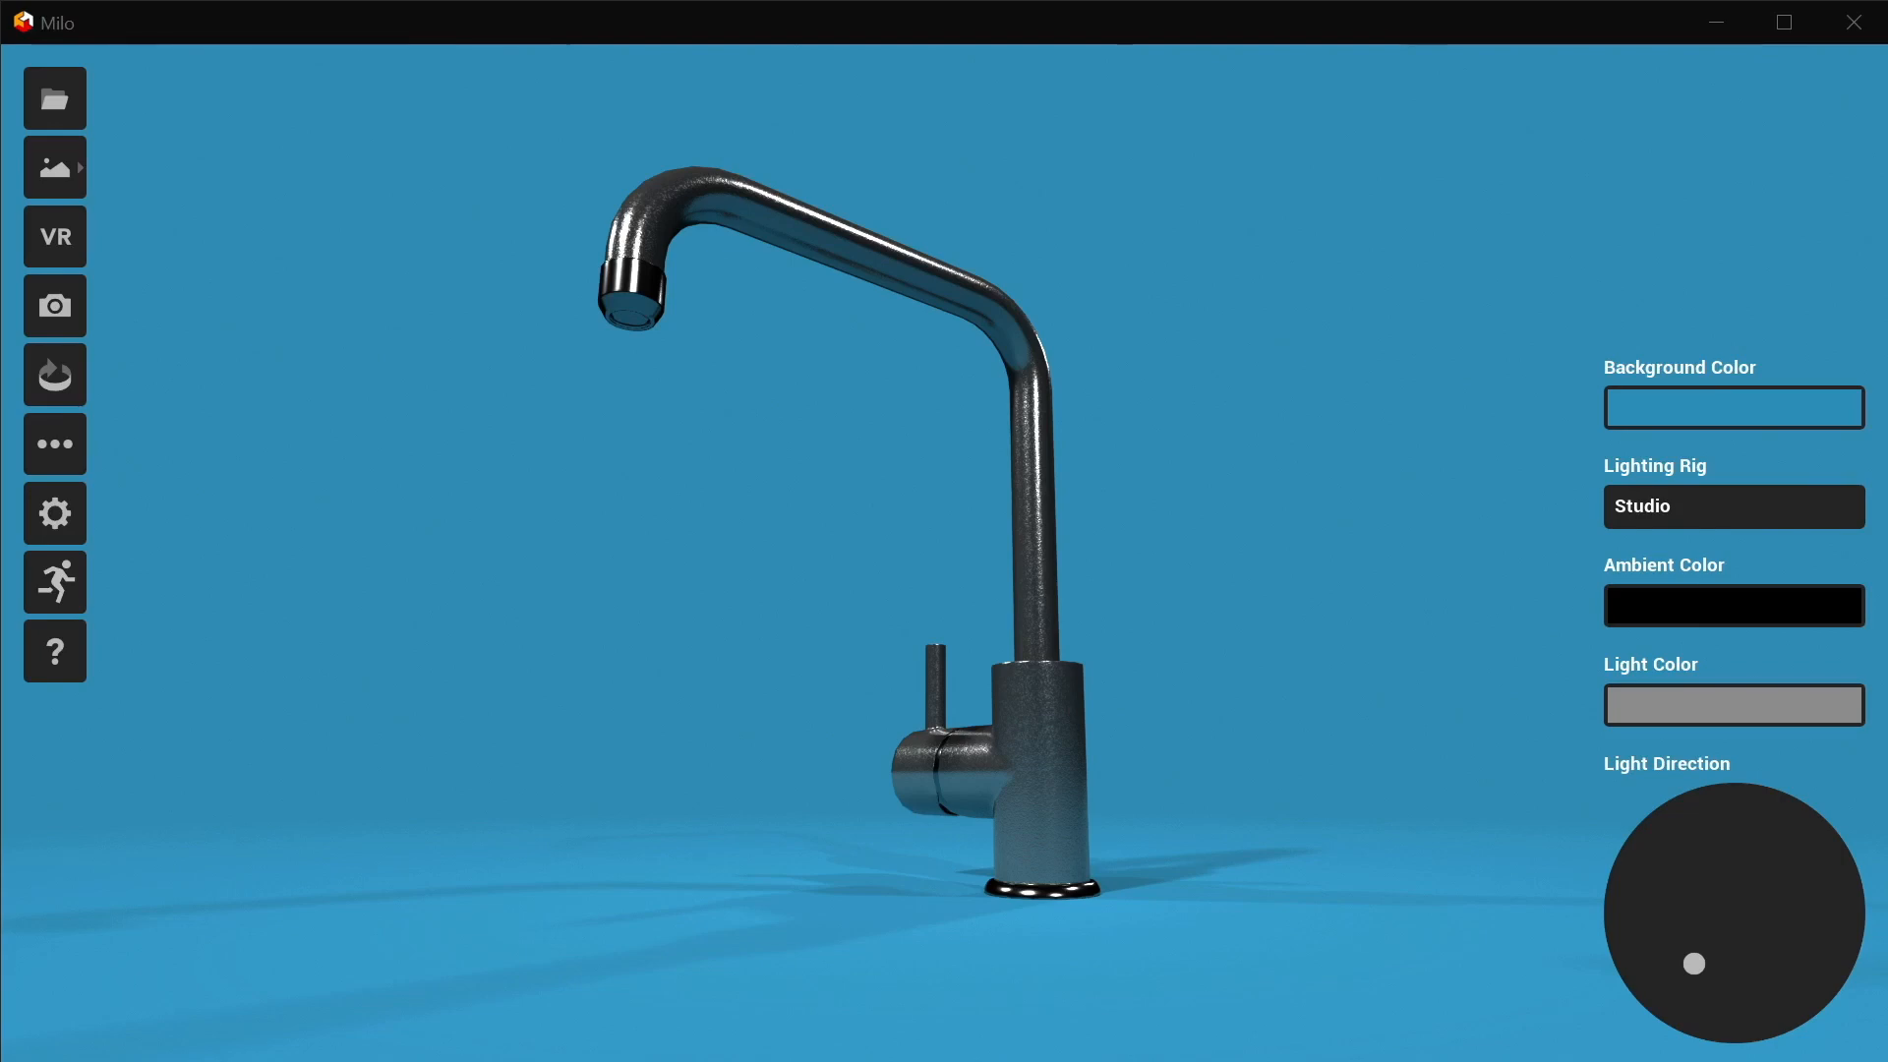
mouse_move(1138, 747)
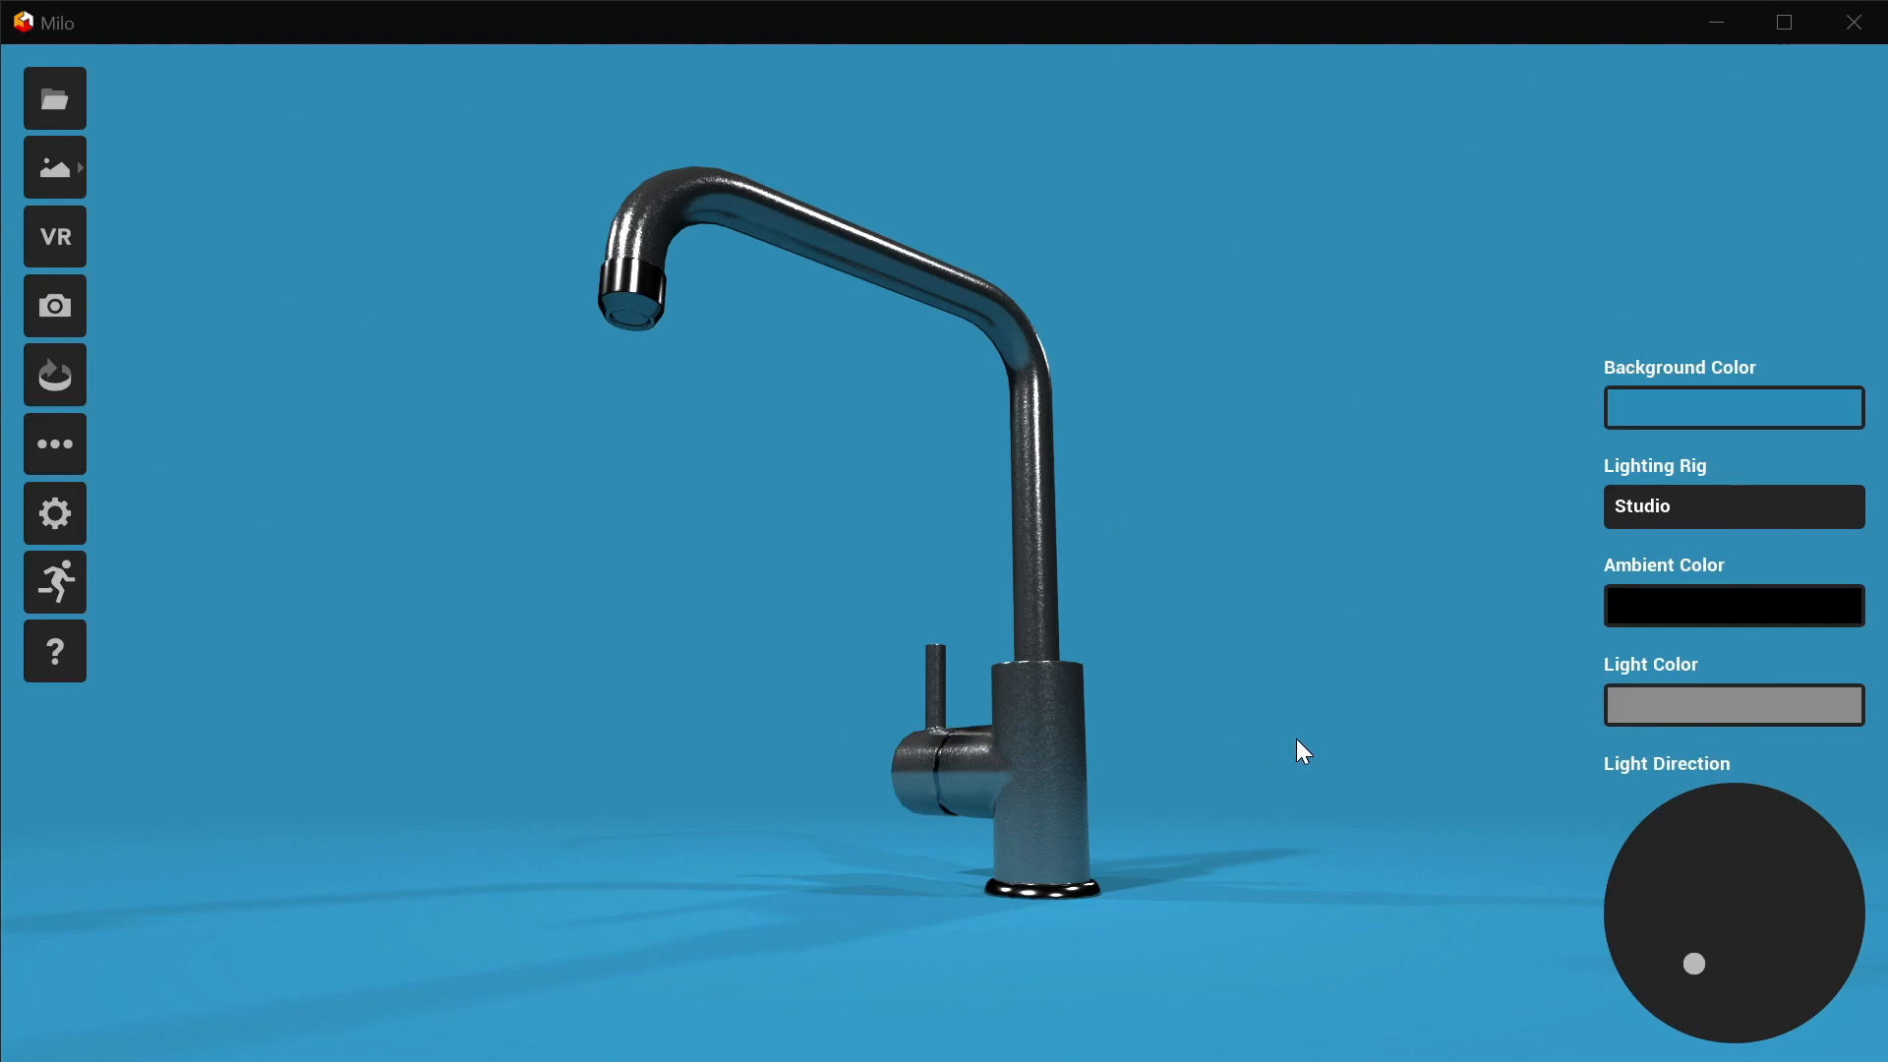
mouse_move(1288, 790)
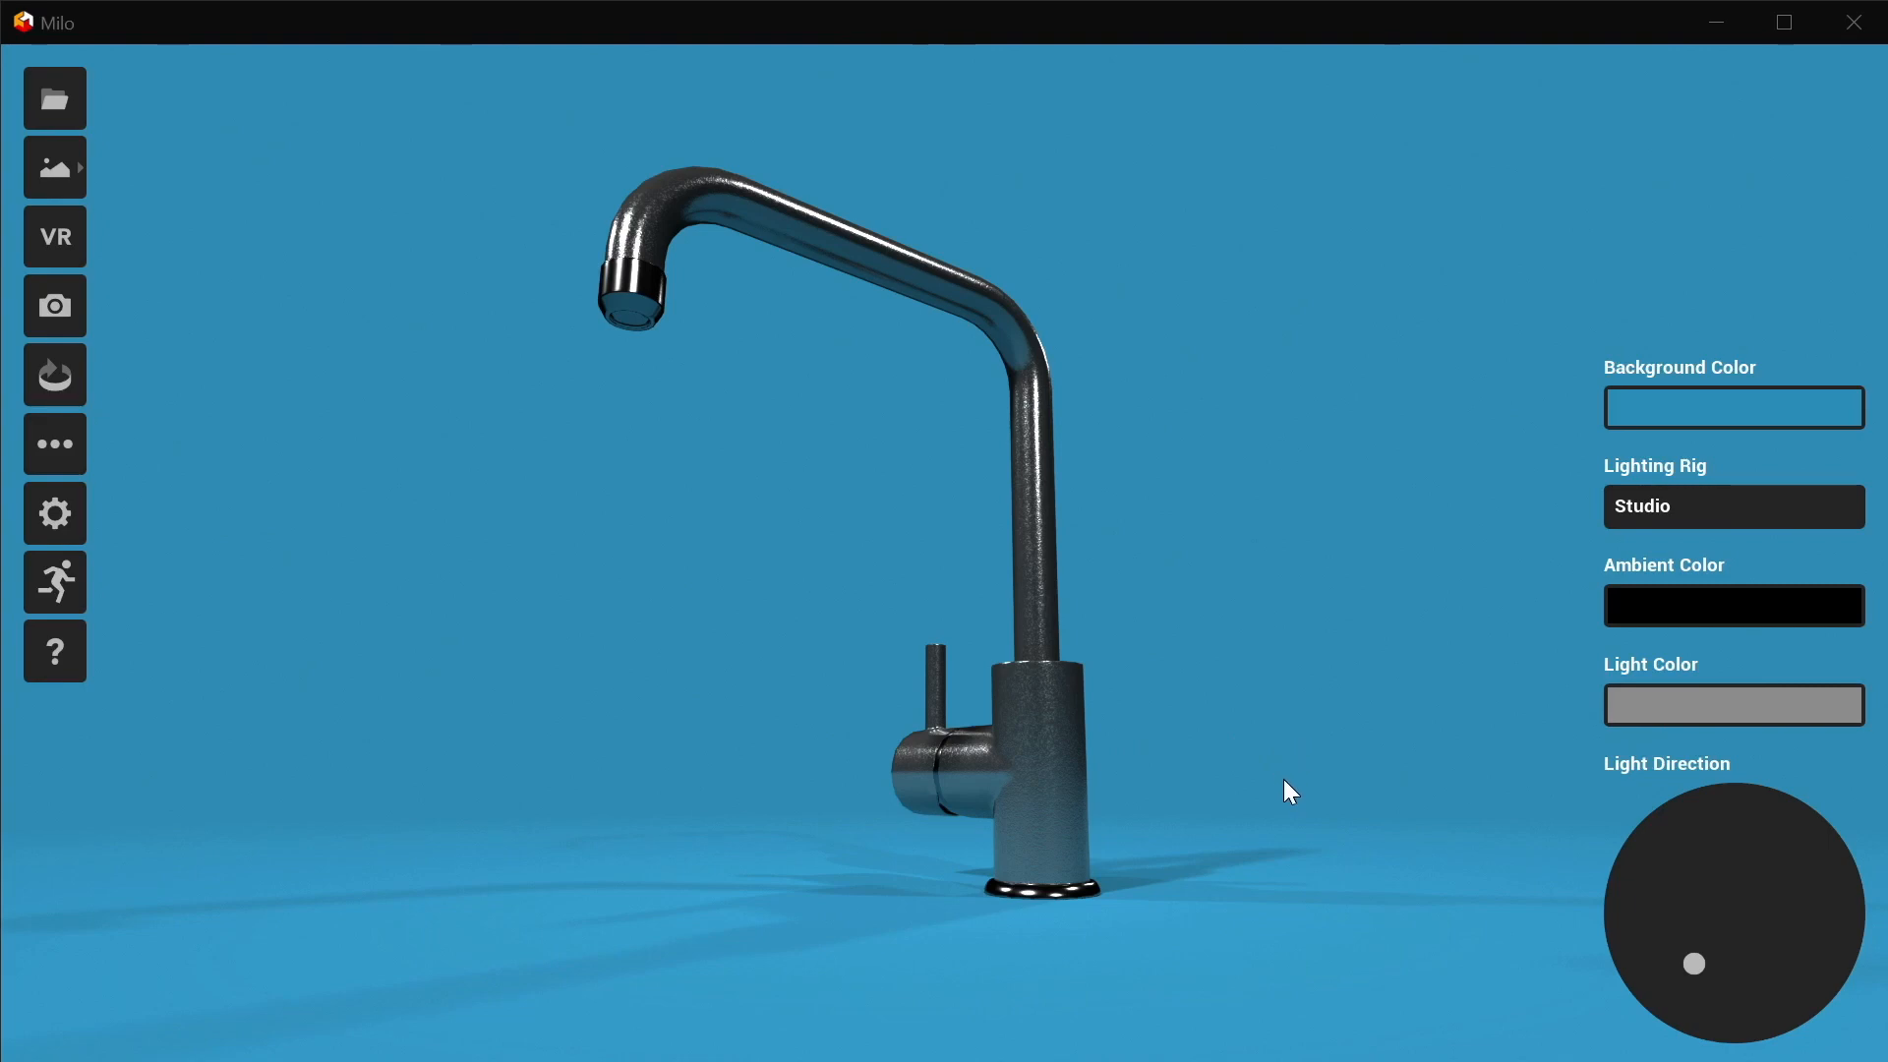
mouse_move(1189, 782)
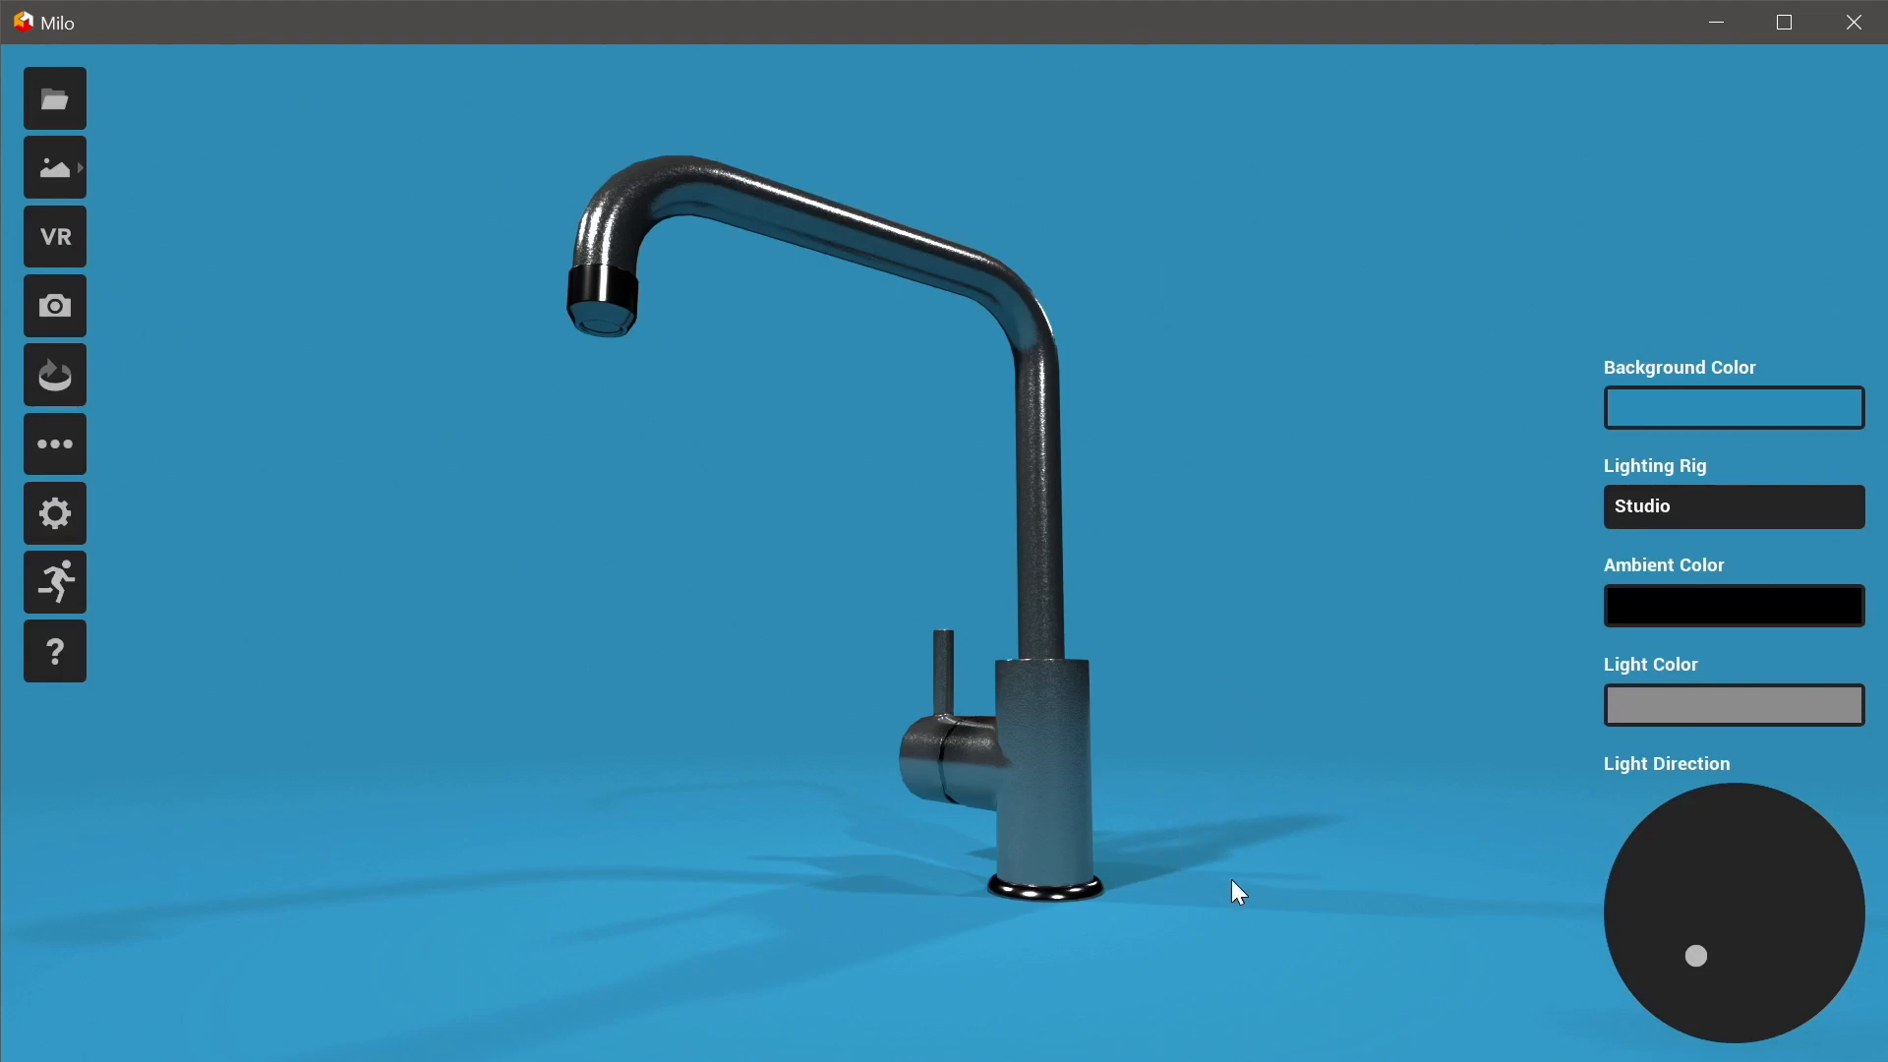
mouse_move(1042, 783)
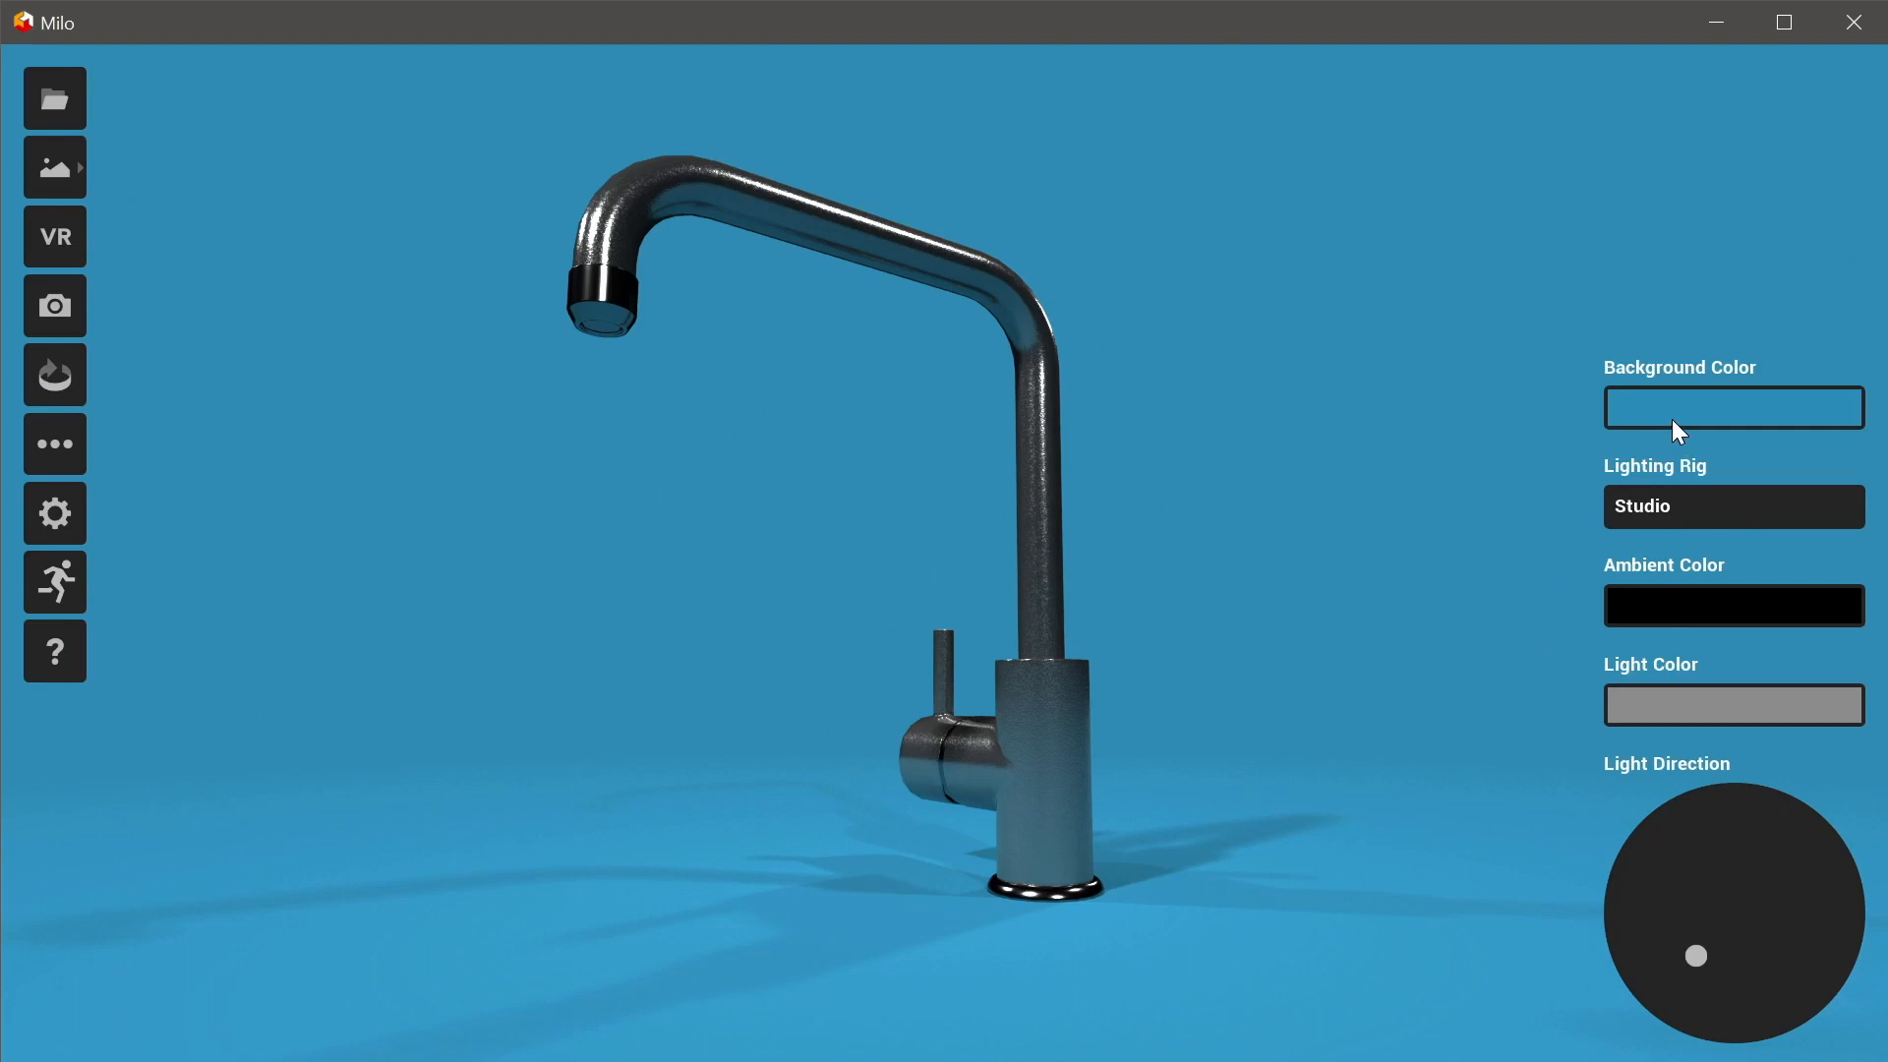
- Try yellow, purple and green backdrop hues before settling on yellow-green
click(1731, 407)
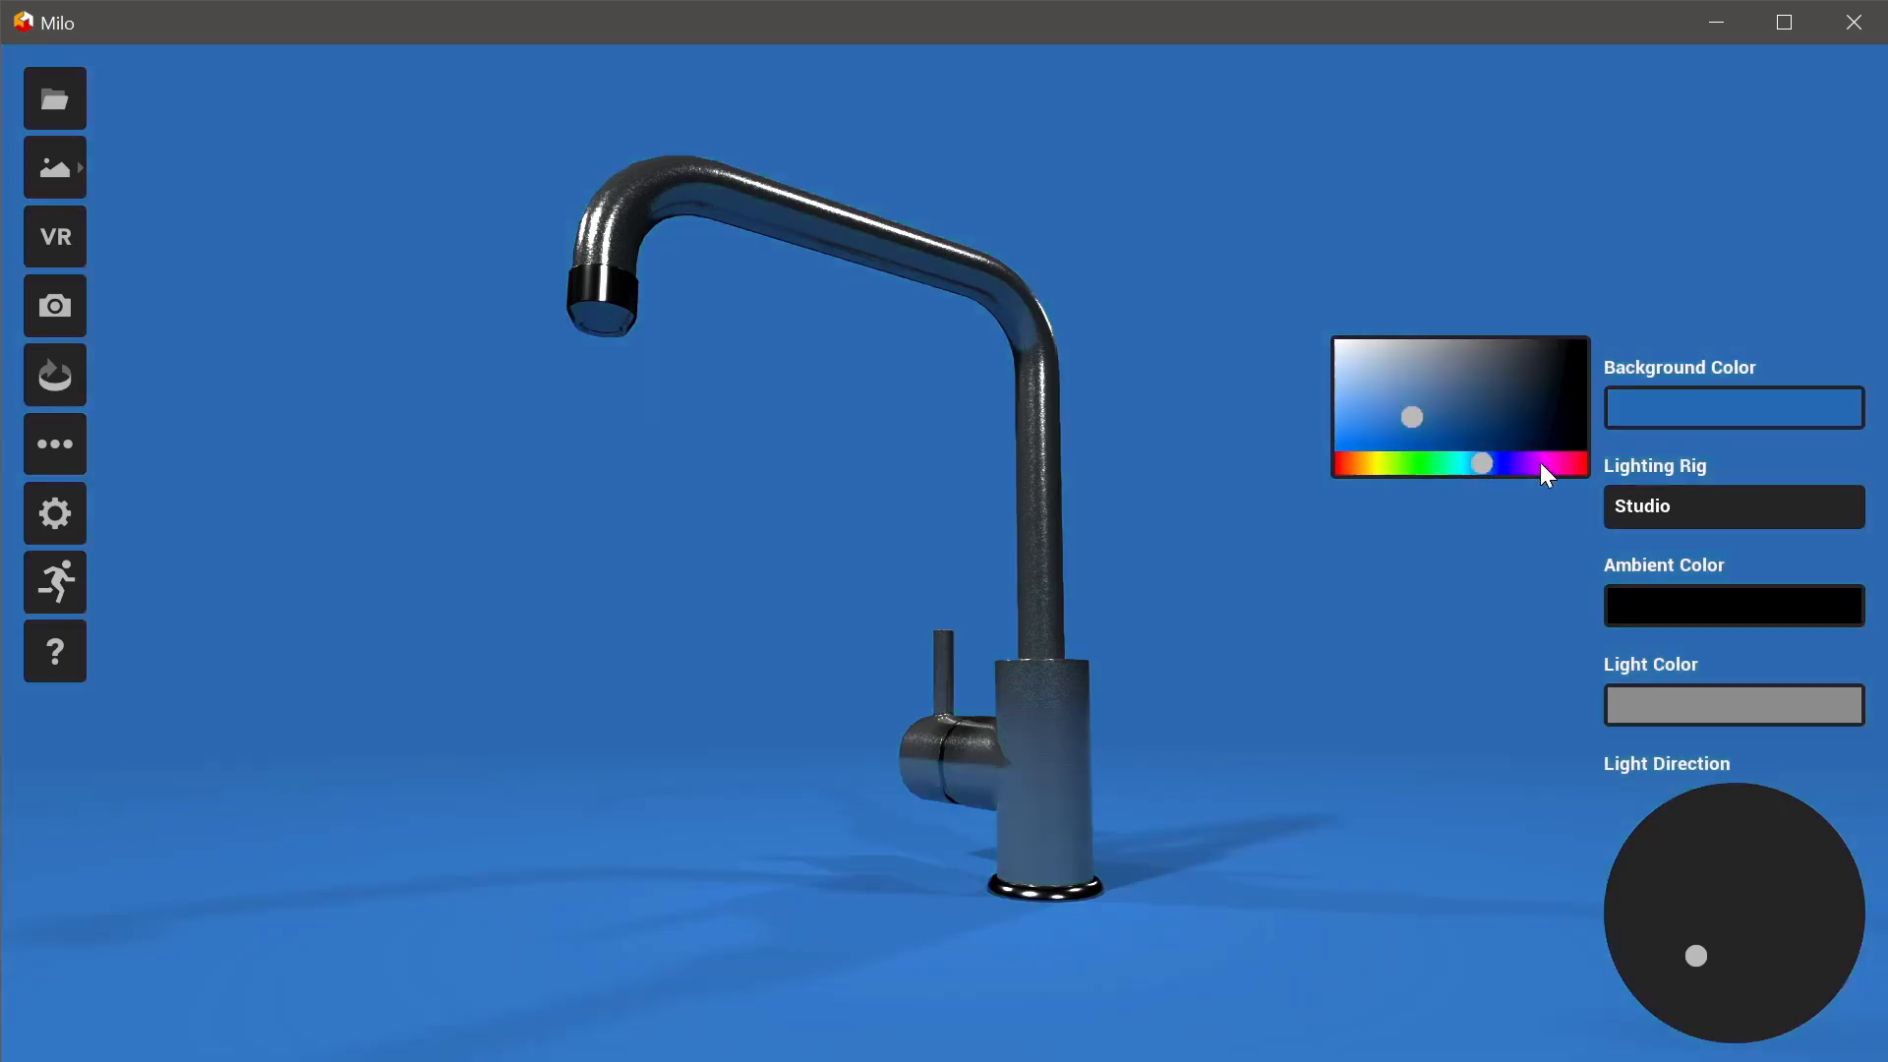
drag(1481, 463, 1384, 463)
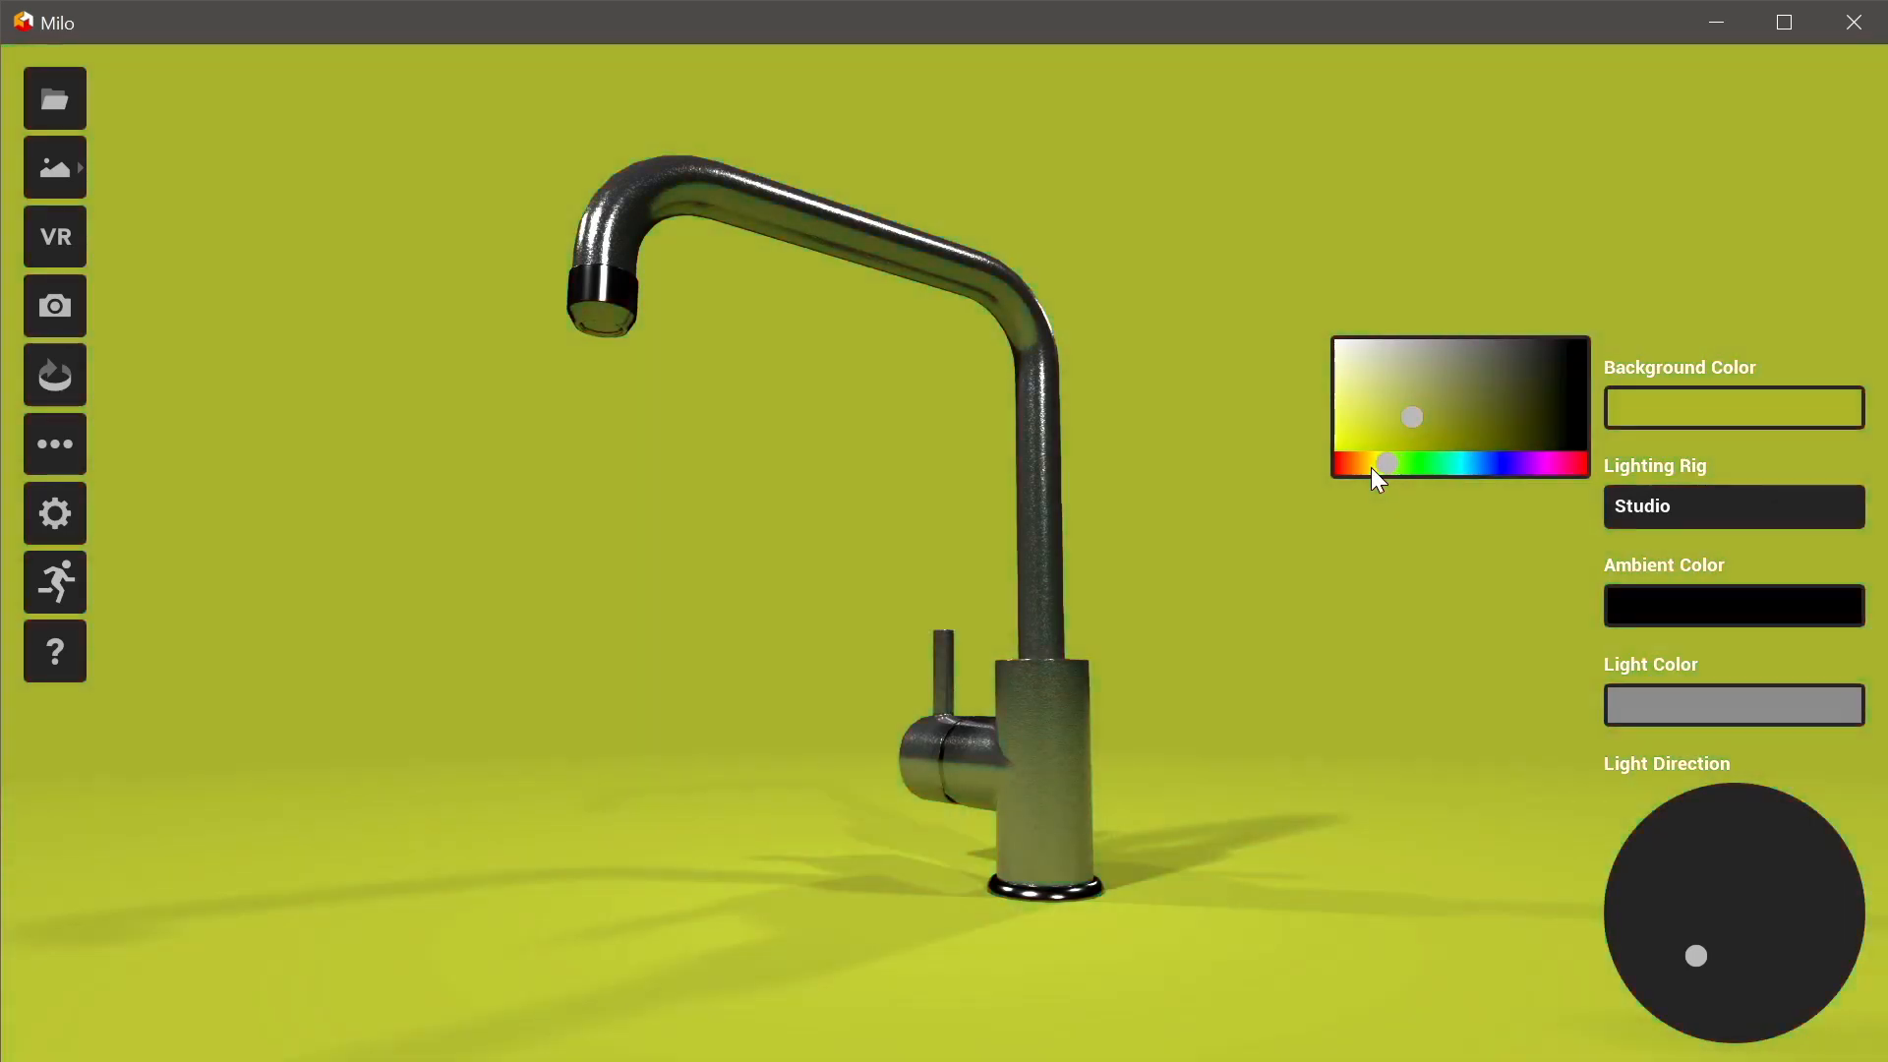
drag(1385, 462, 1508, 463)
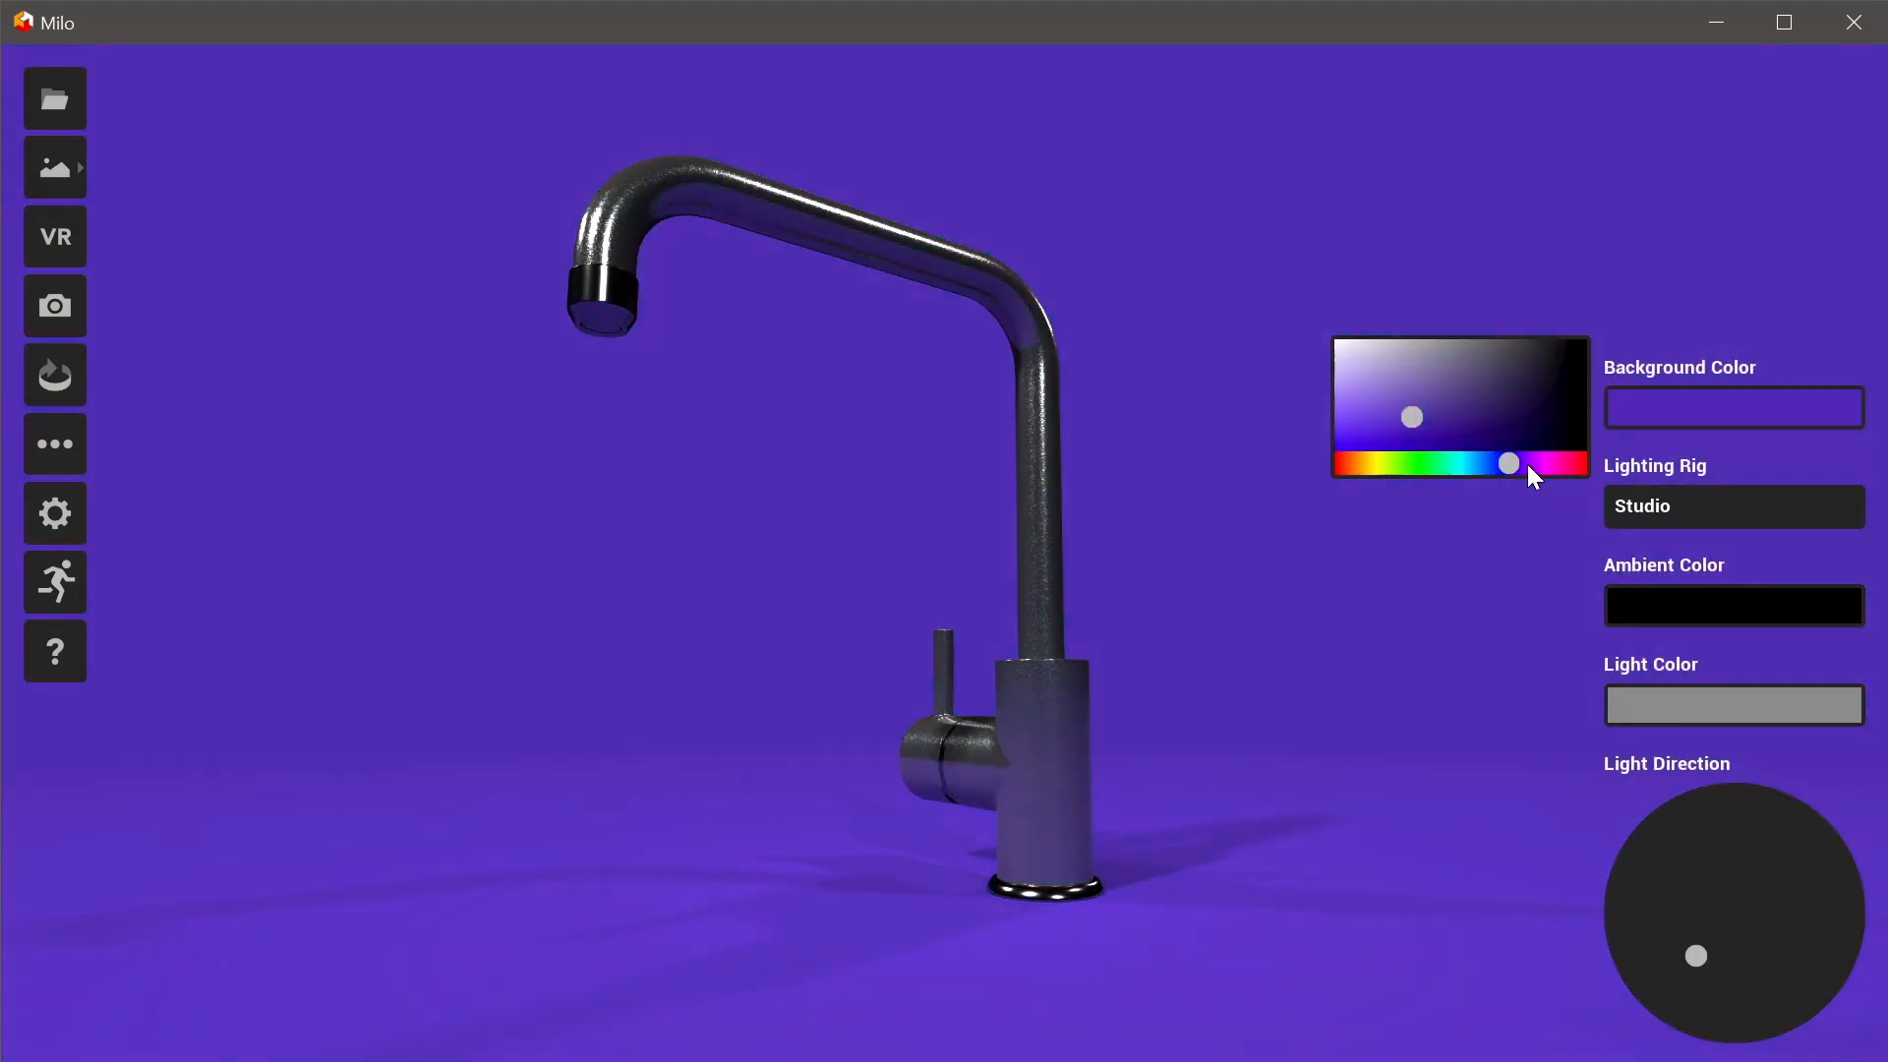
drag(1508, 463, 1412, 462)
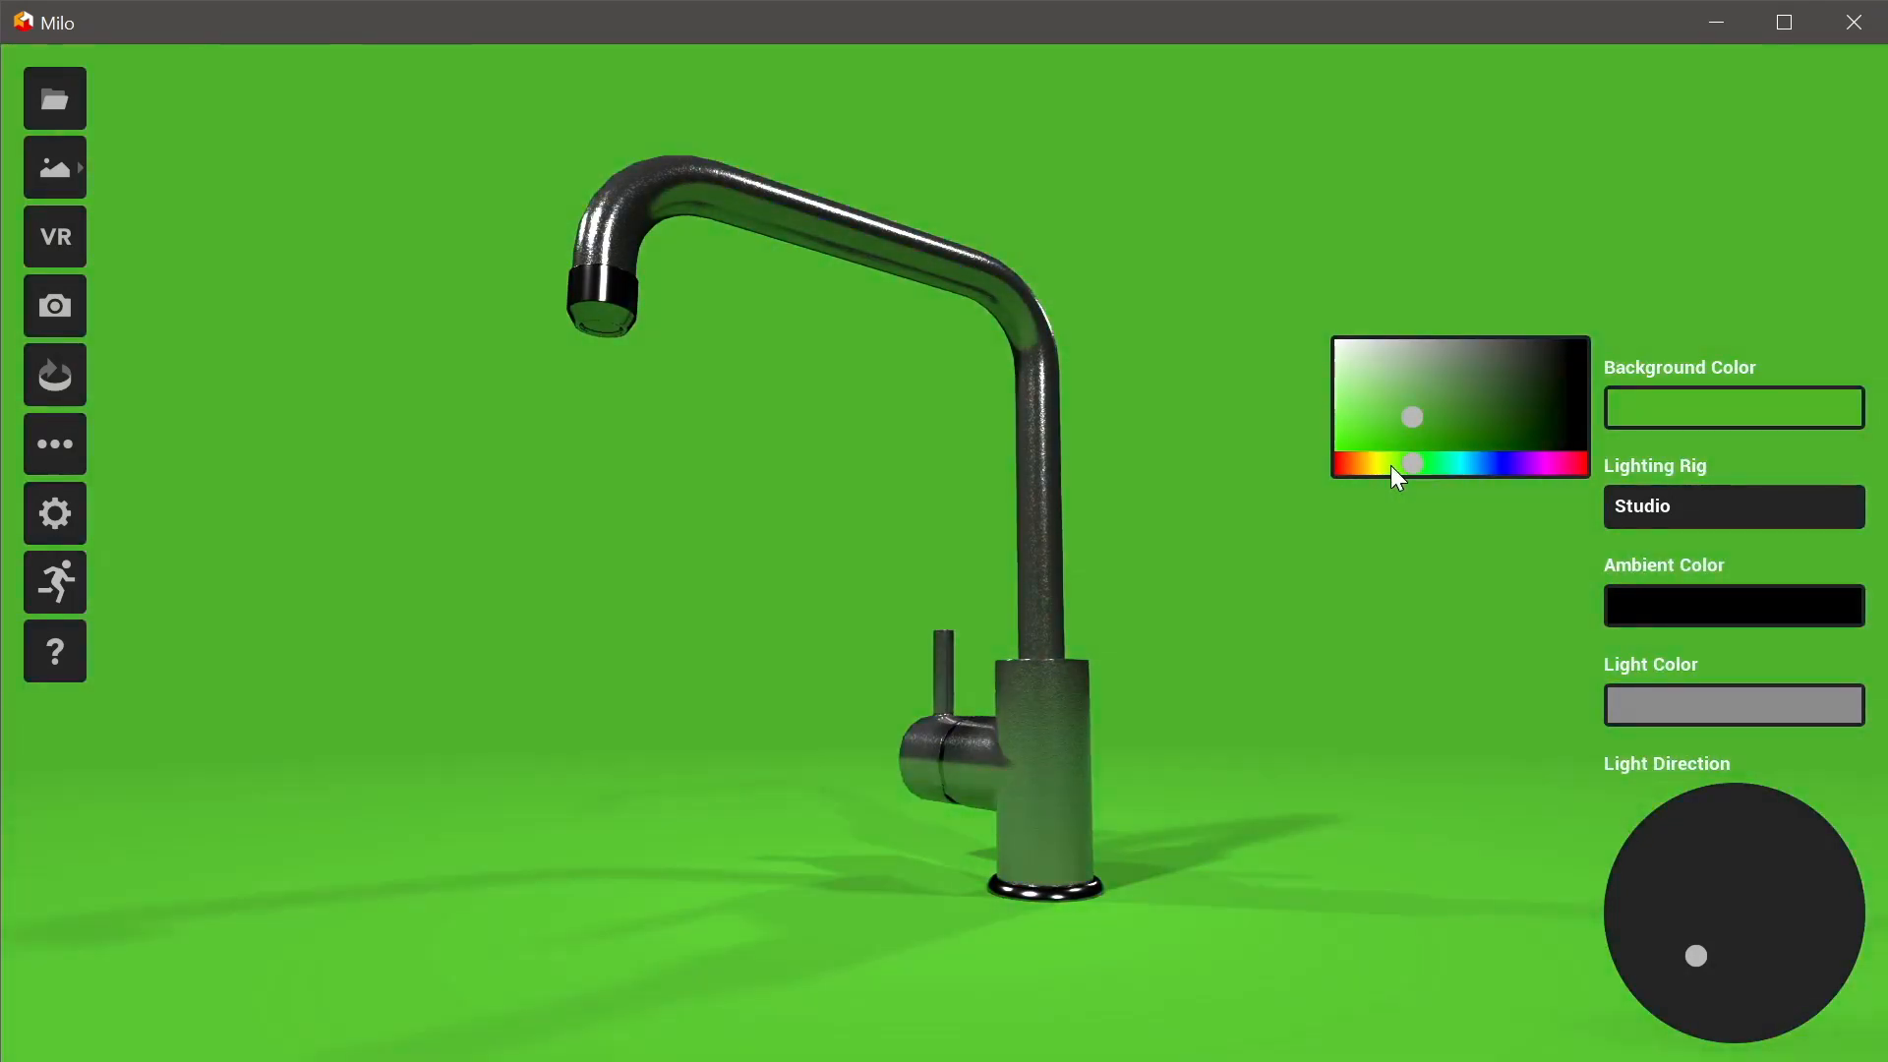
drag(1412, 462, 1386, 462)
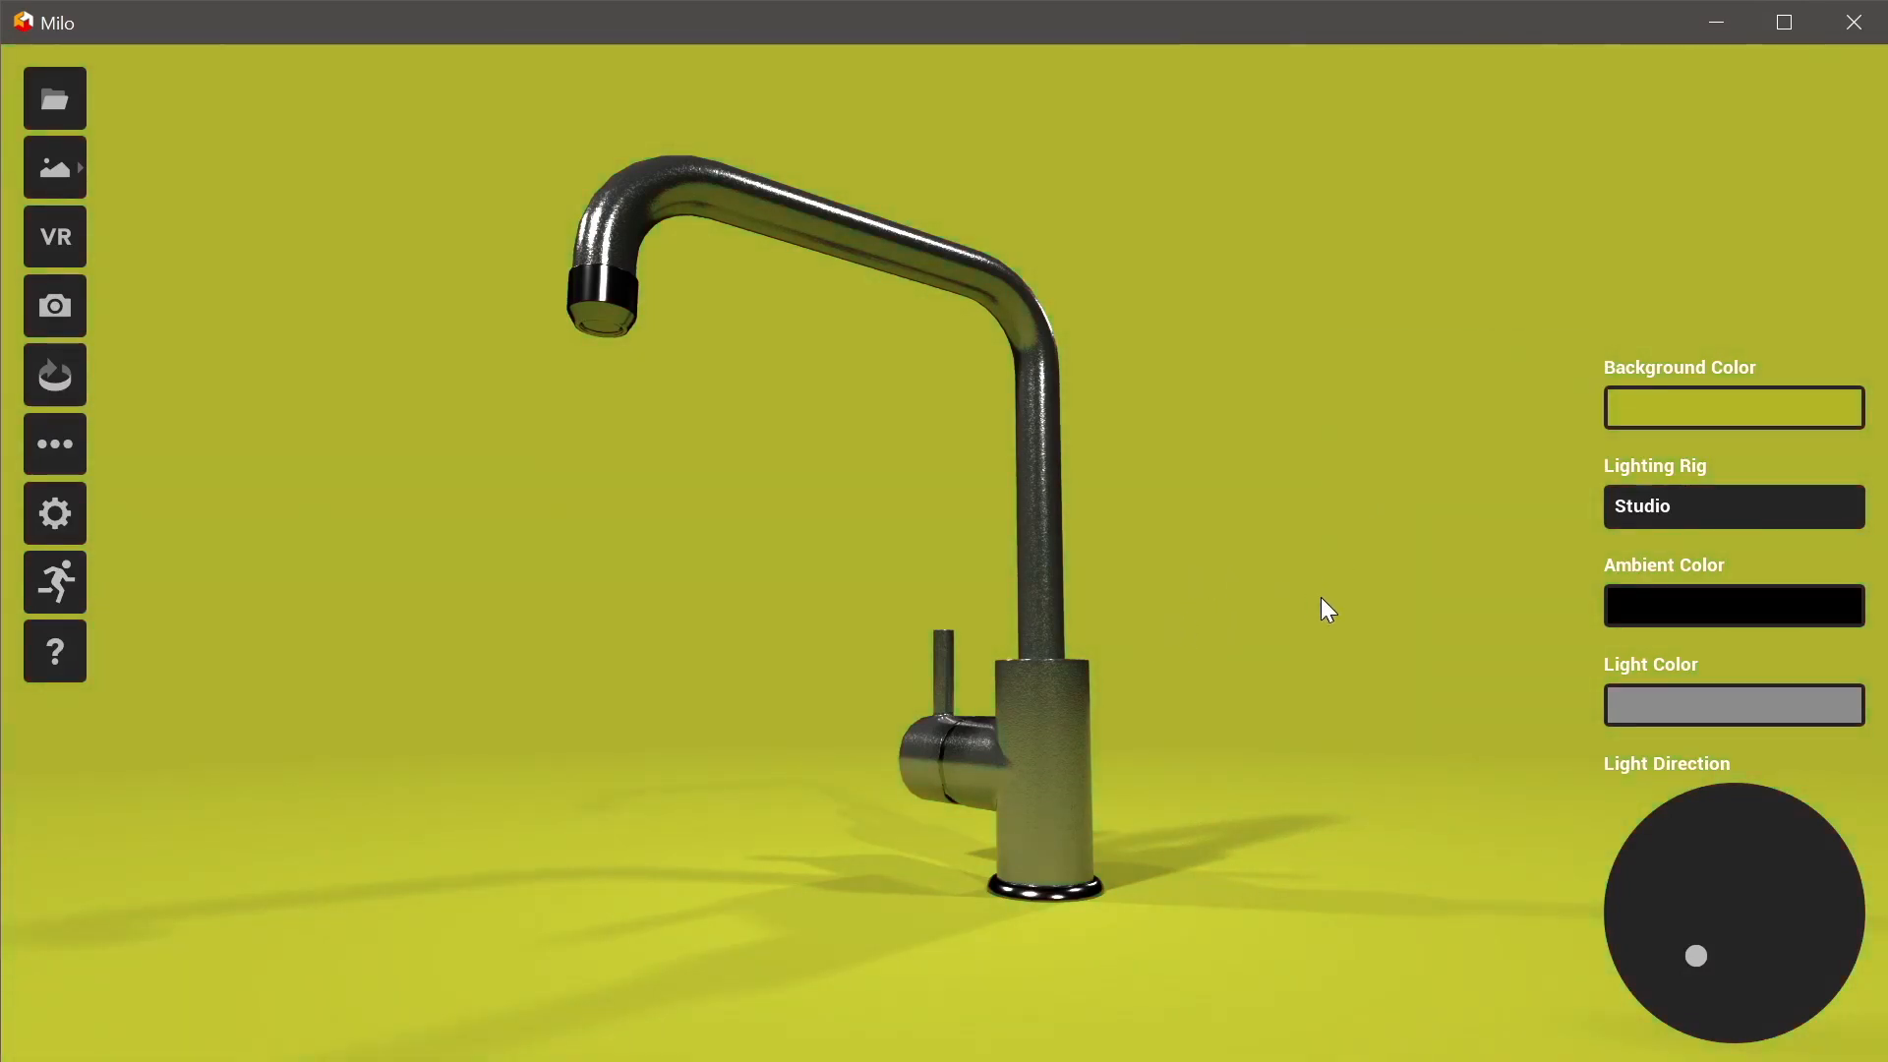
mouse_move(1493, 602)
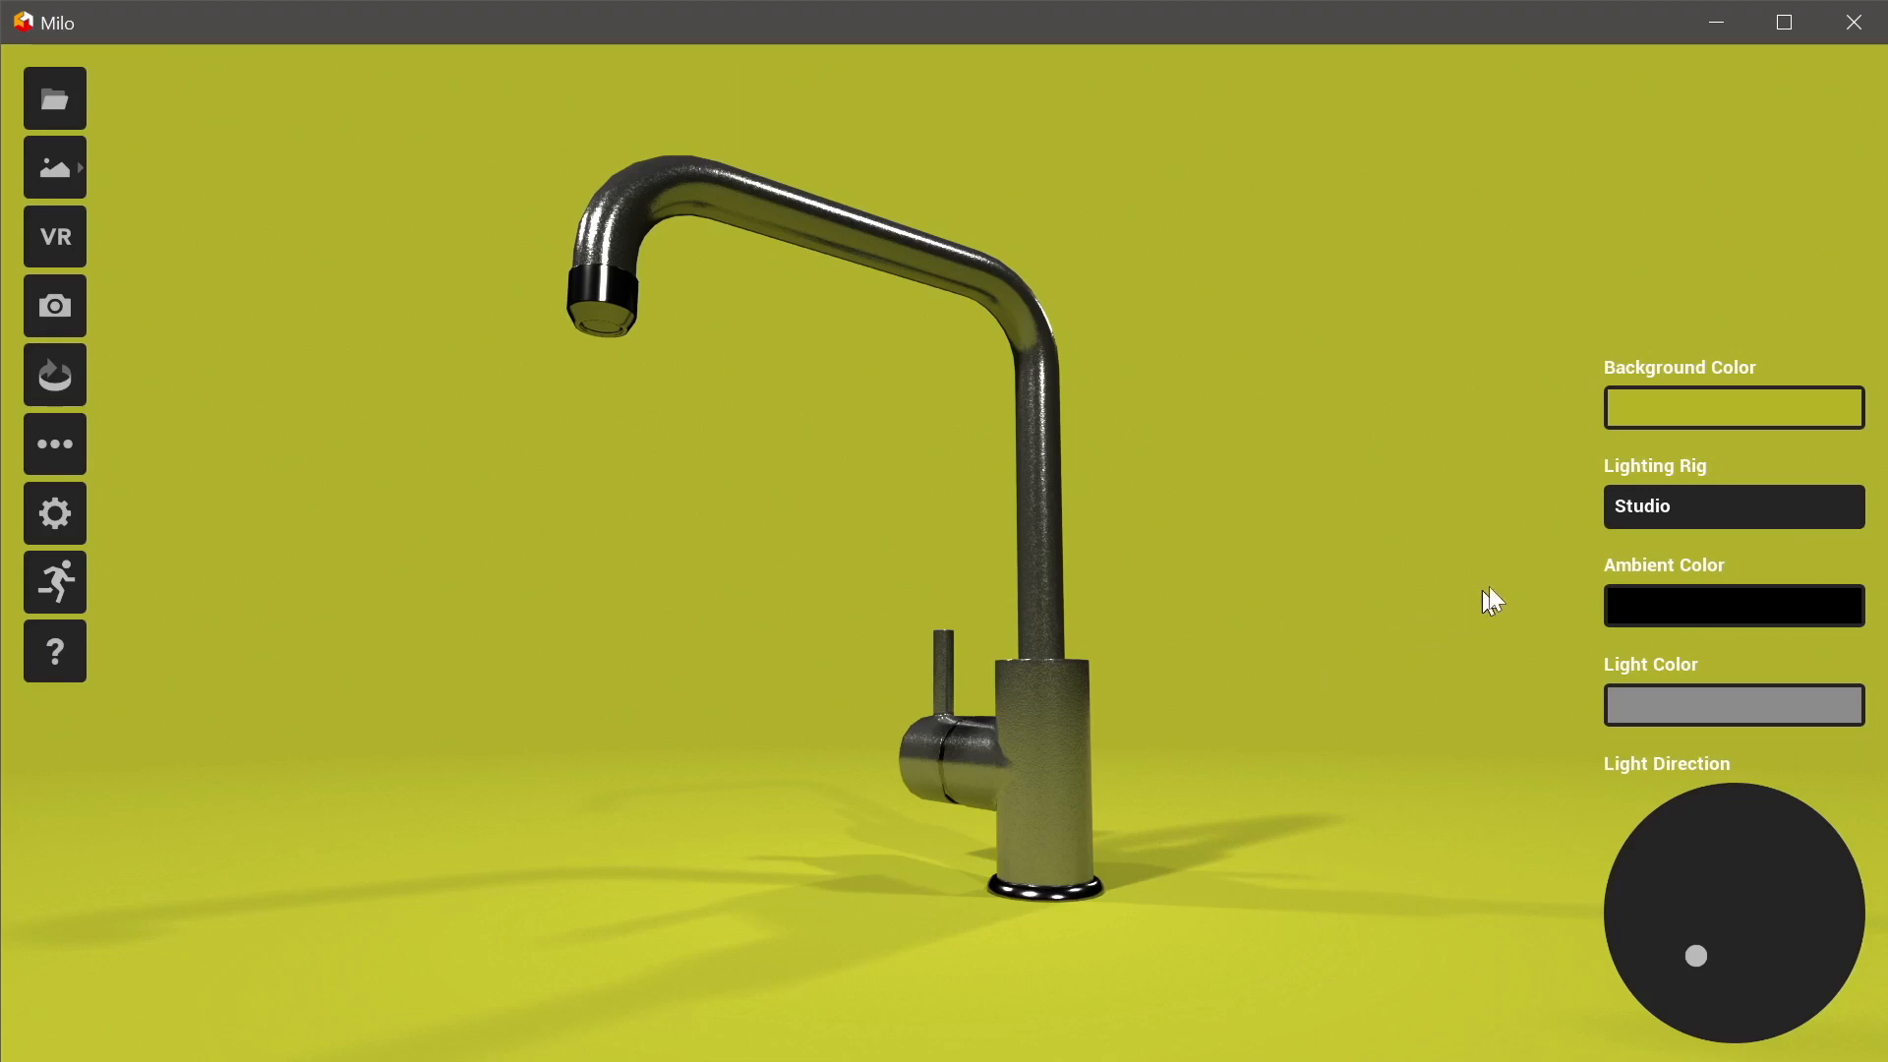
- Switch the lighting rig to Ring Light and aim the light from the lower right
click(1732, 506)
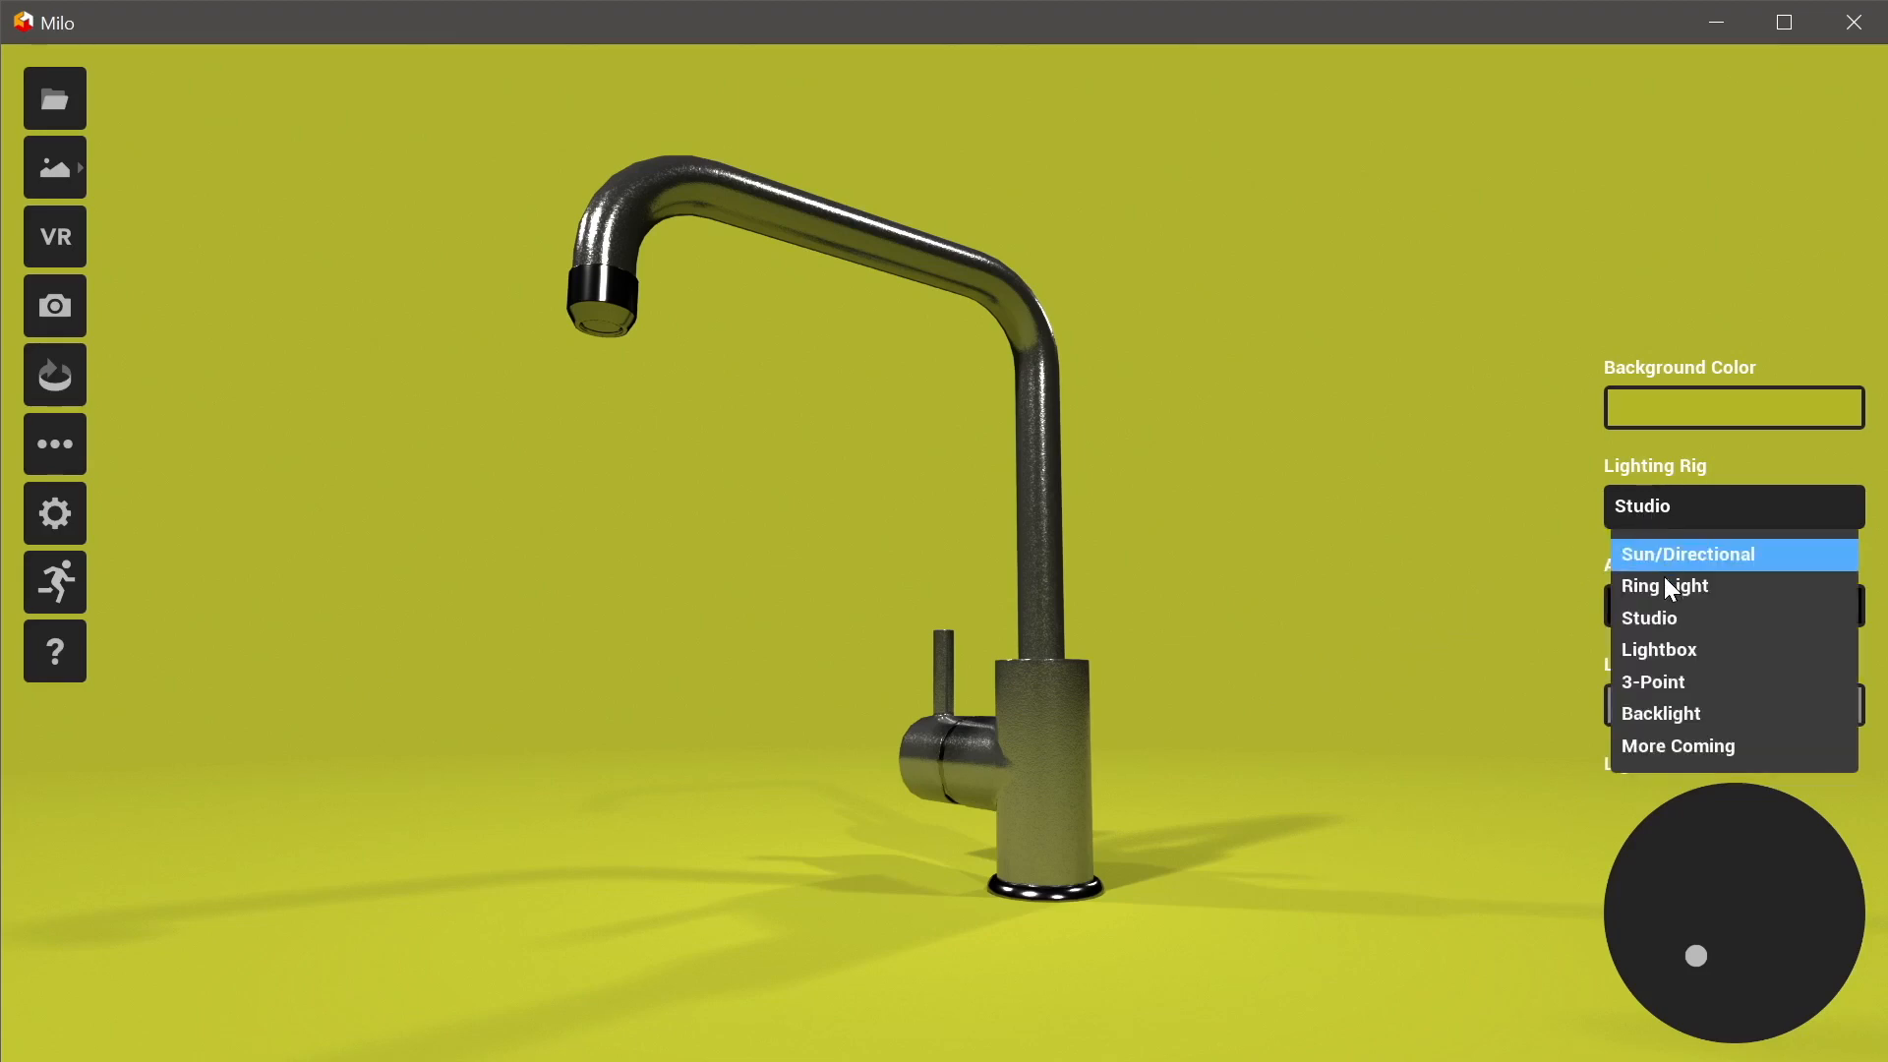
click(1663, 585)
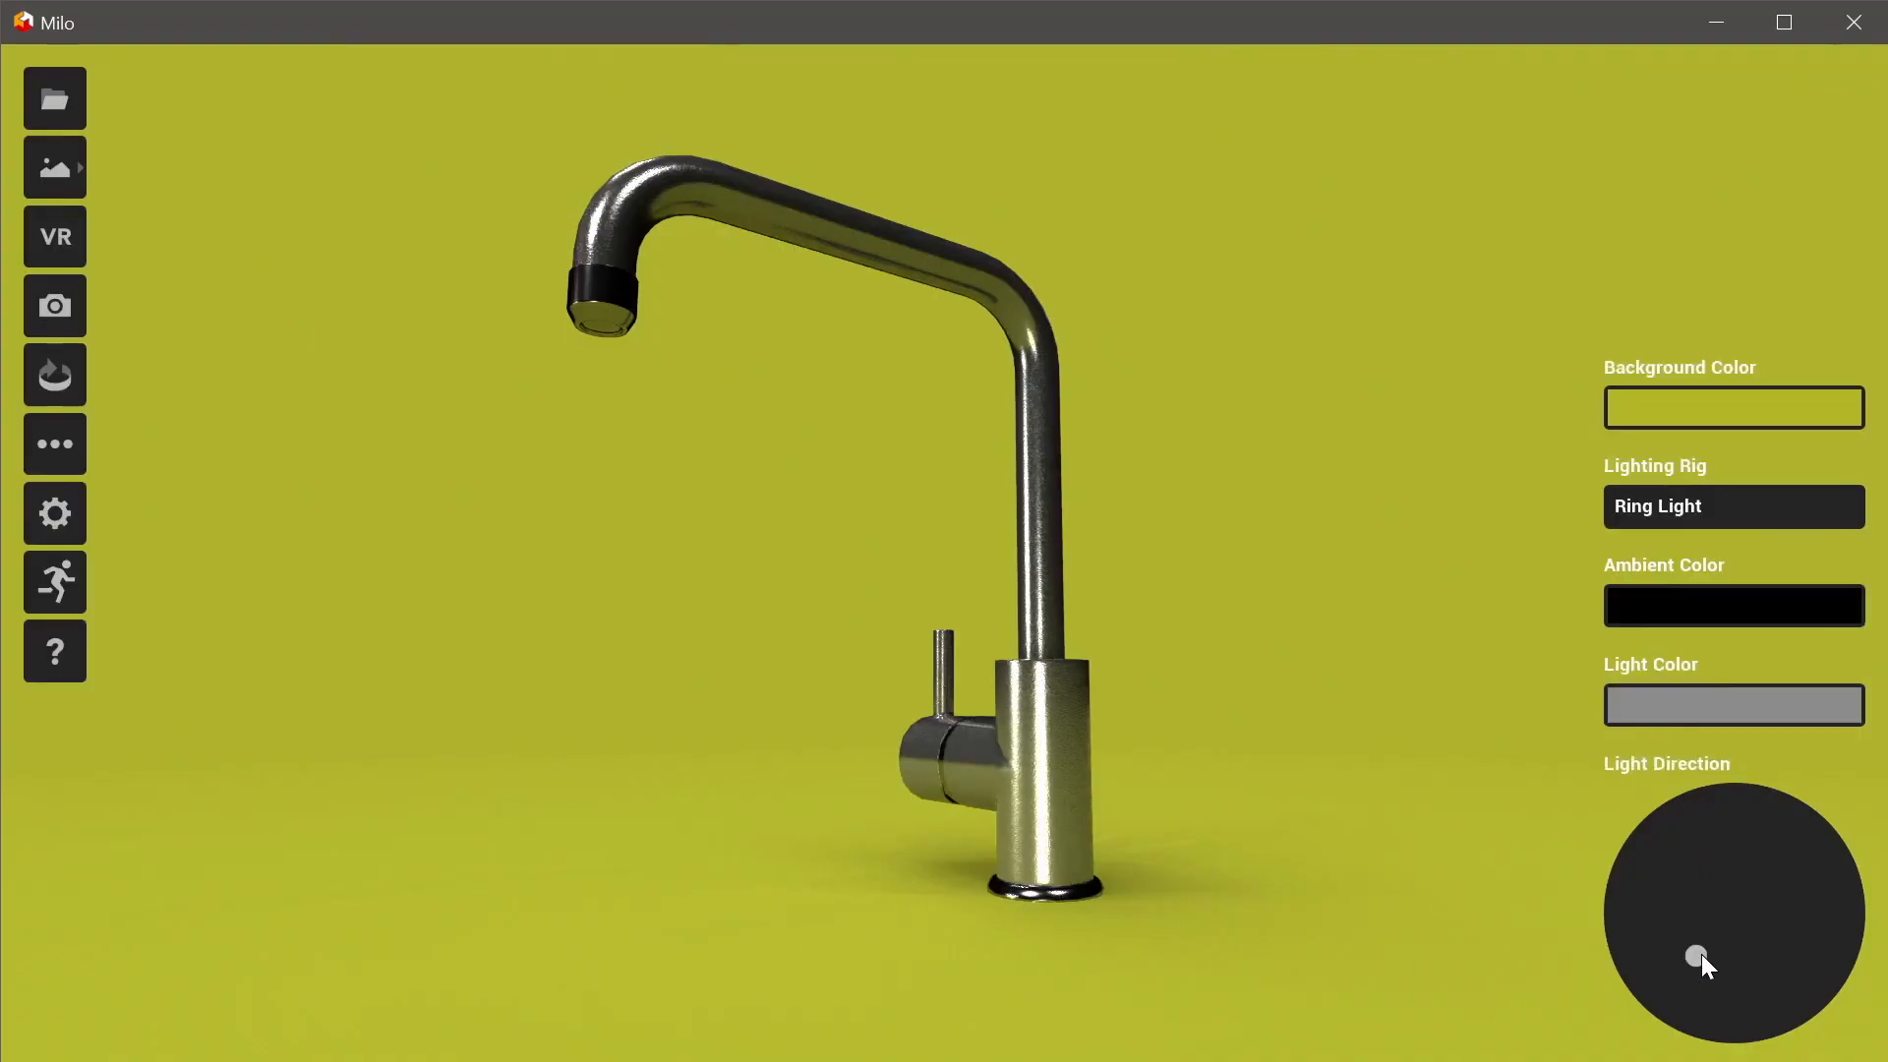
drag(1699, 955, 1727, 894)
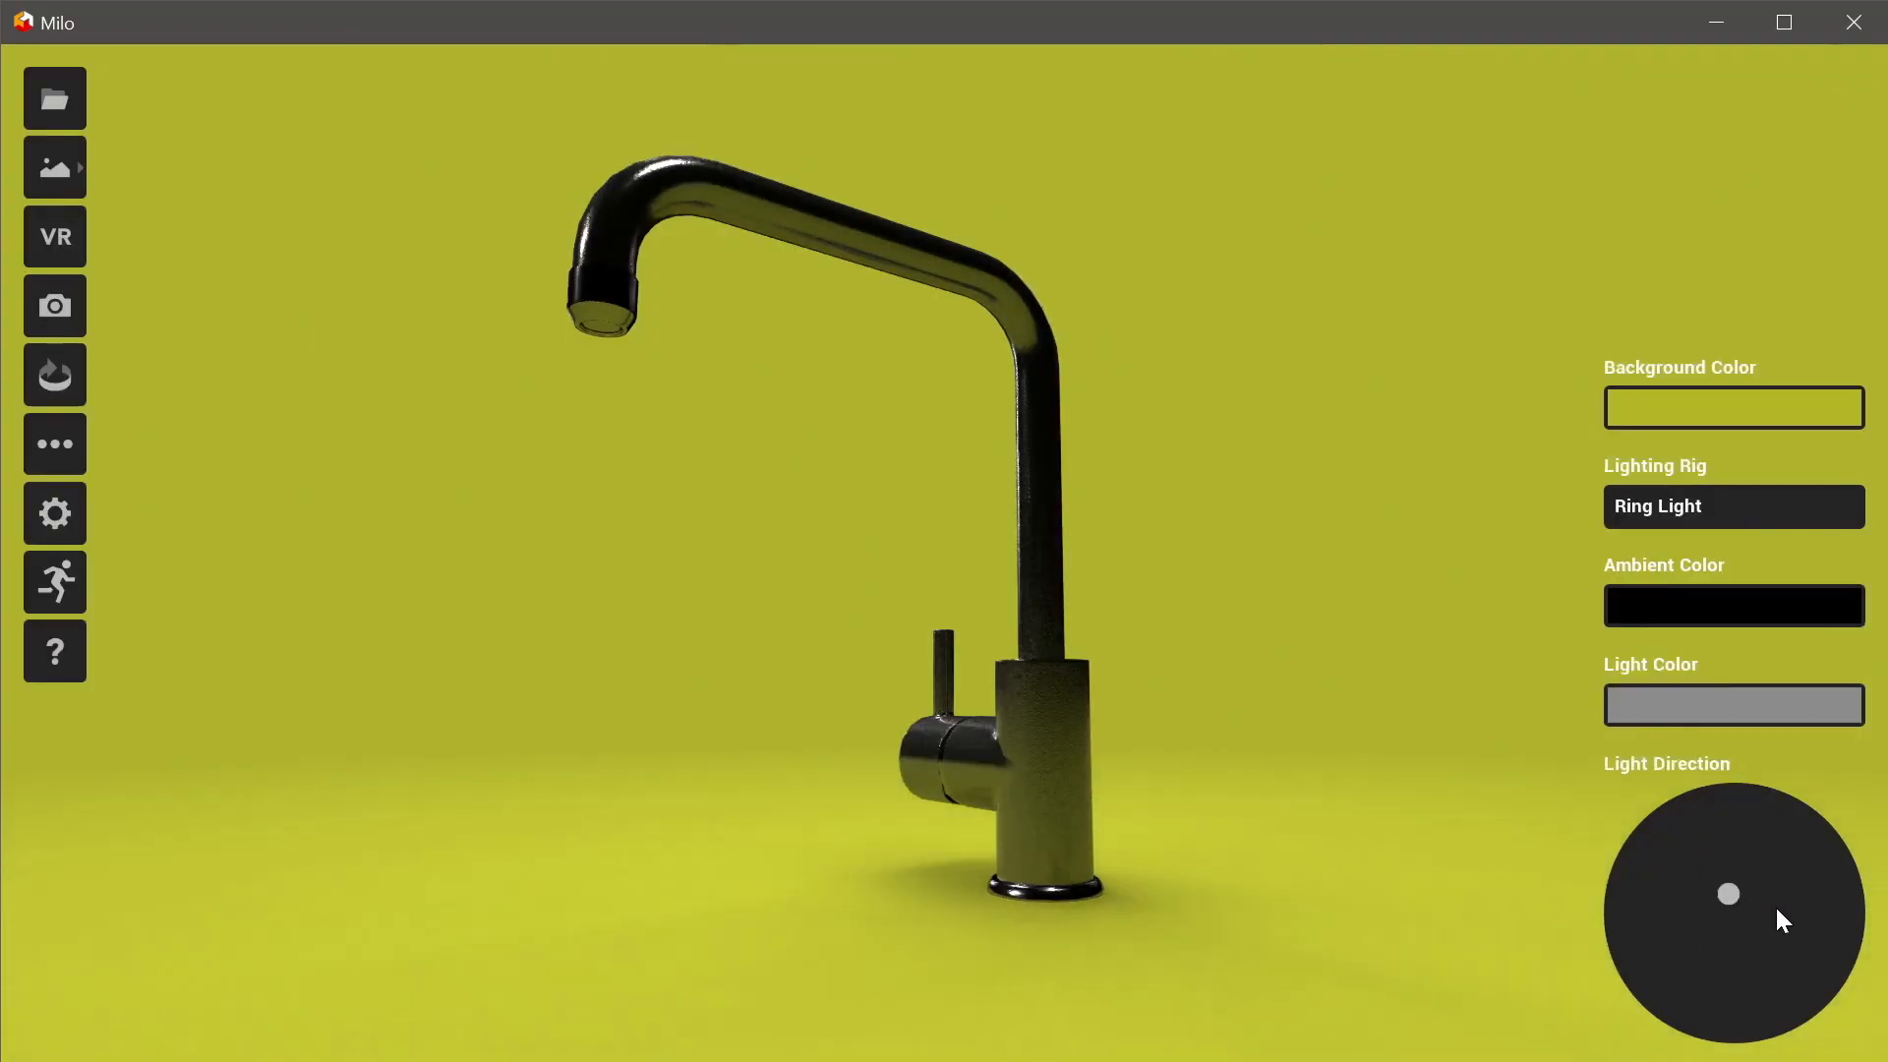
drag(1727, 894, 1760, 980)
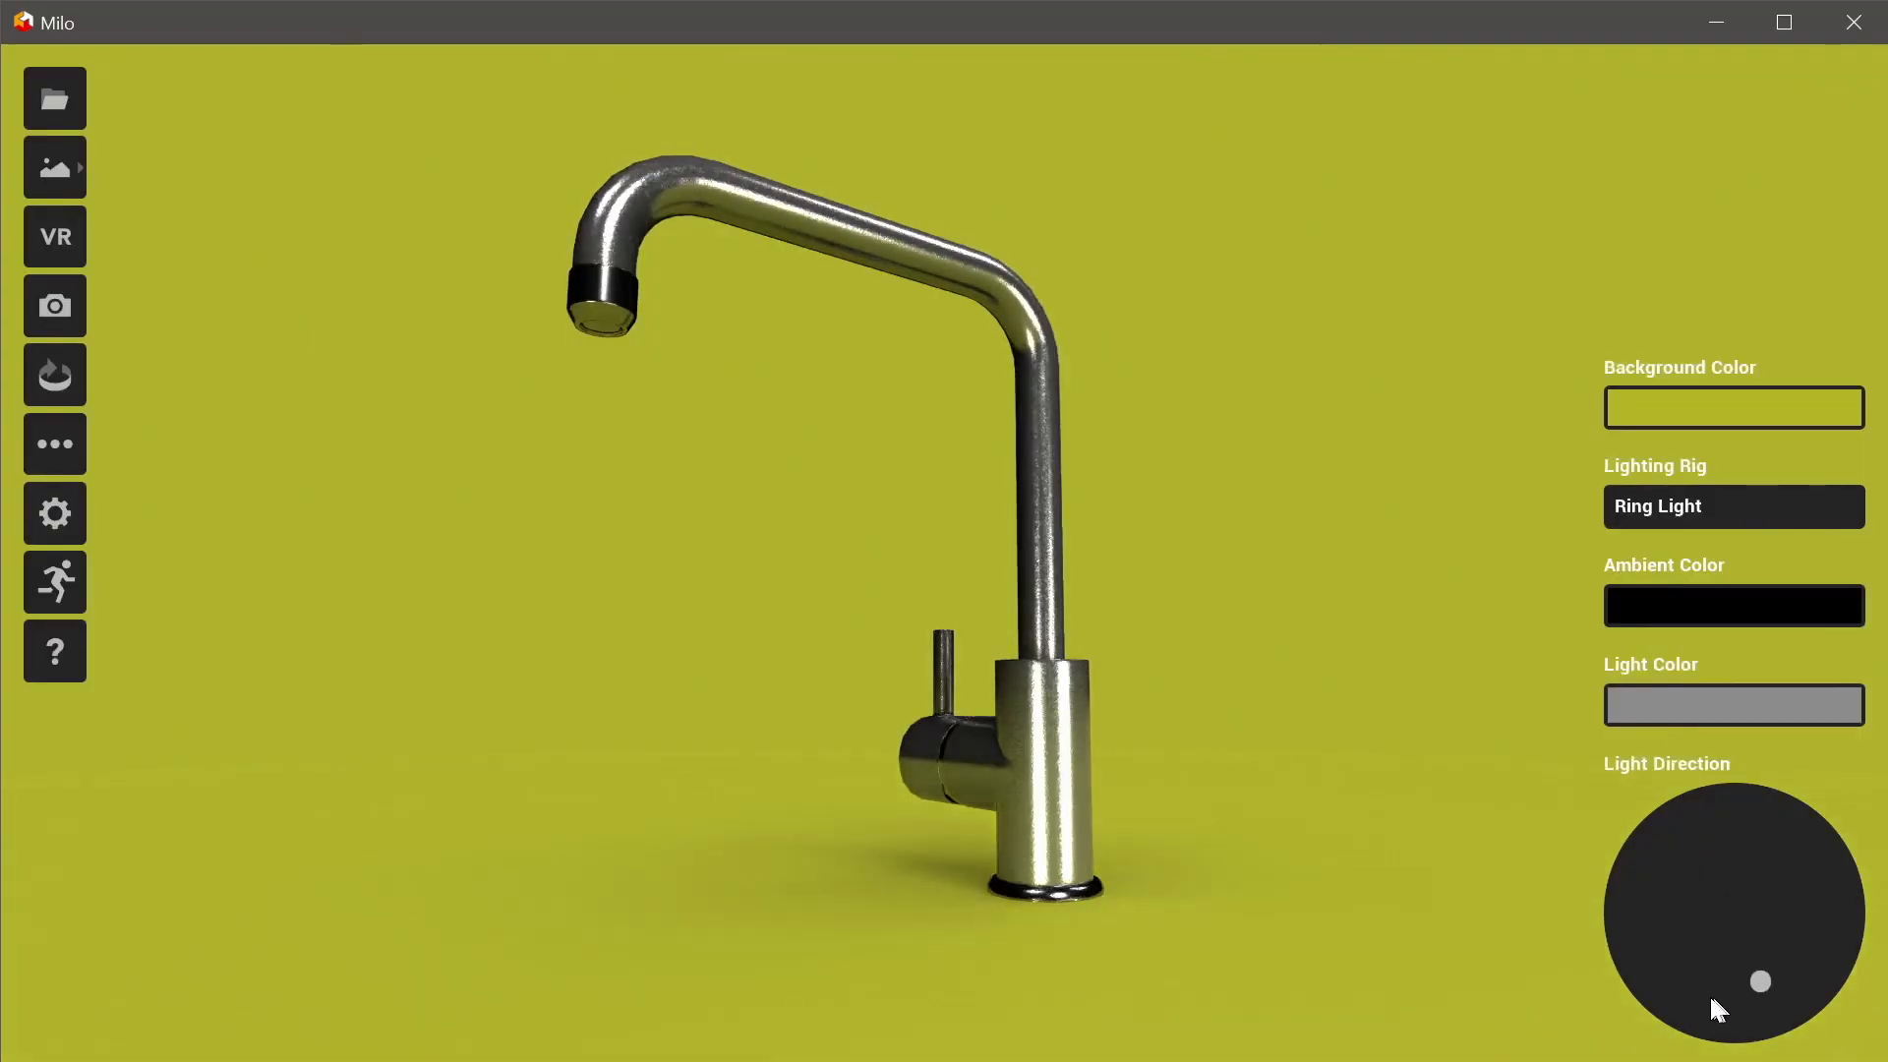
drag(1759, 980, 1652, 951)
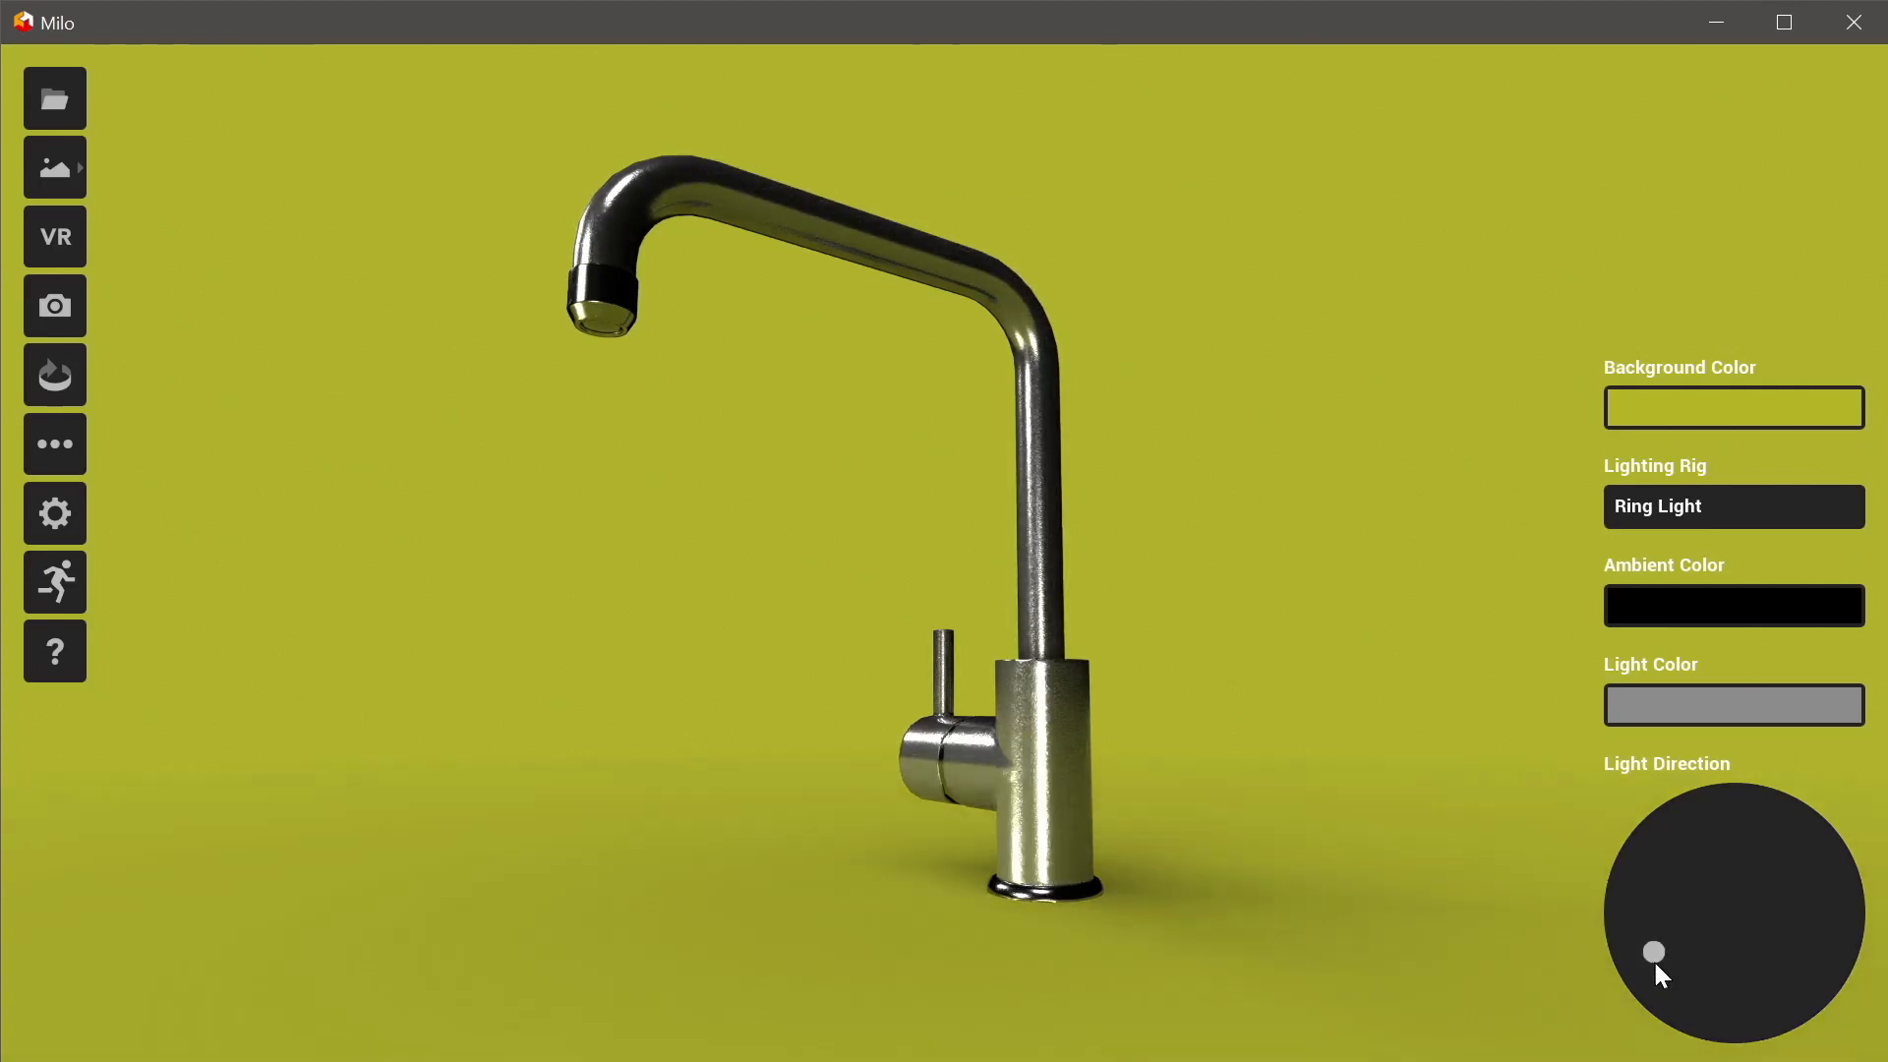
drag(1653, 951, 1770, 951)
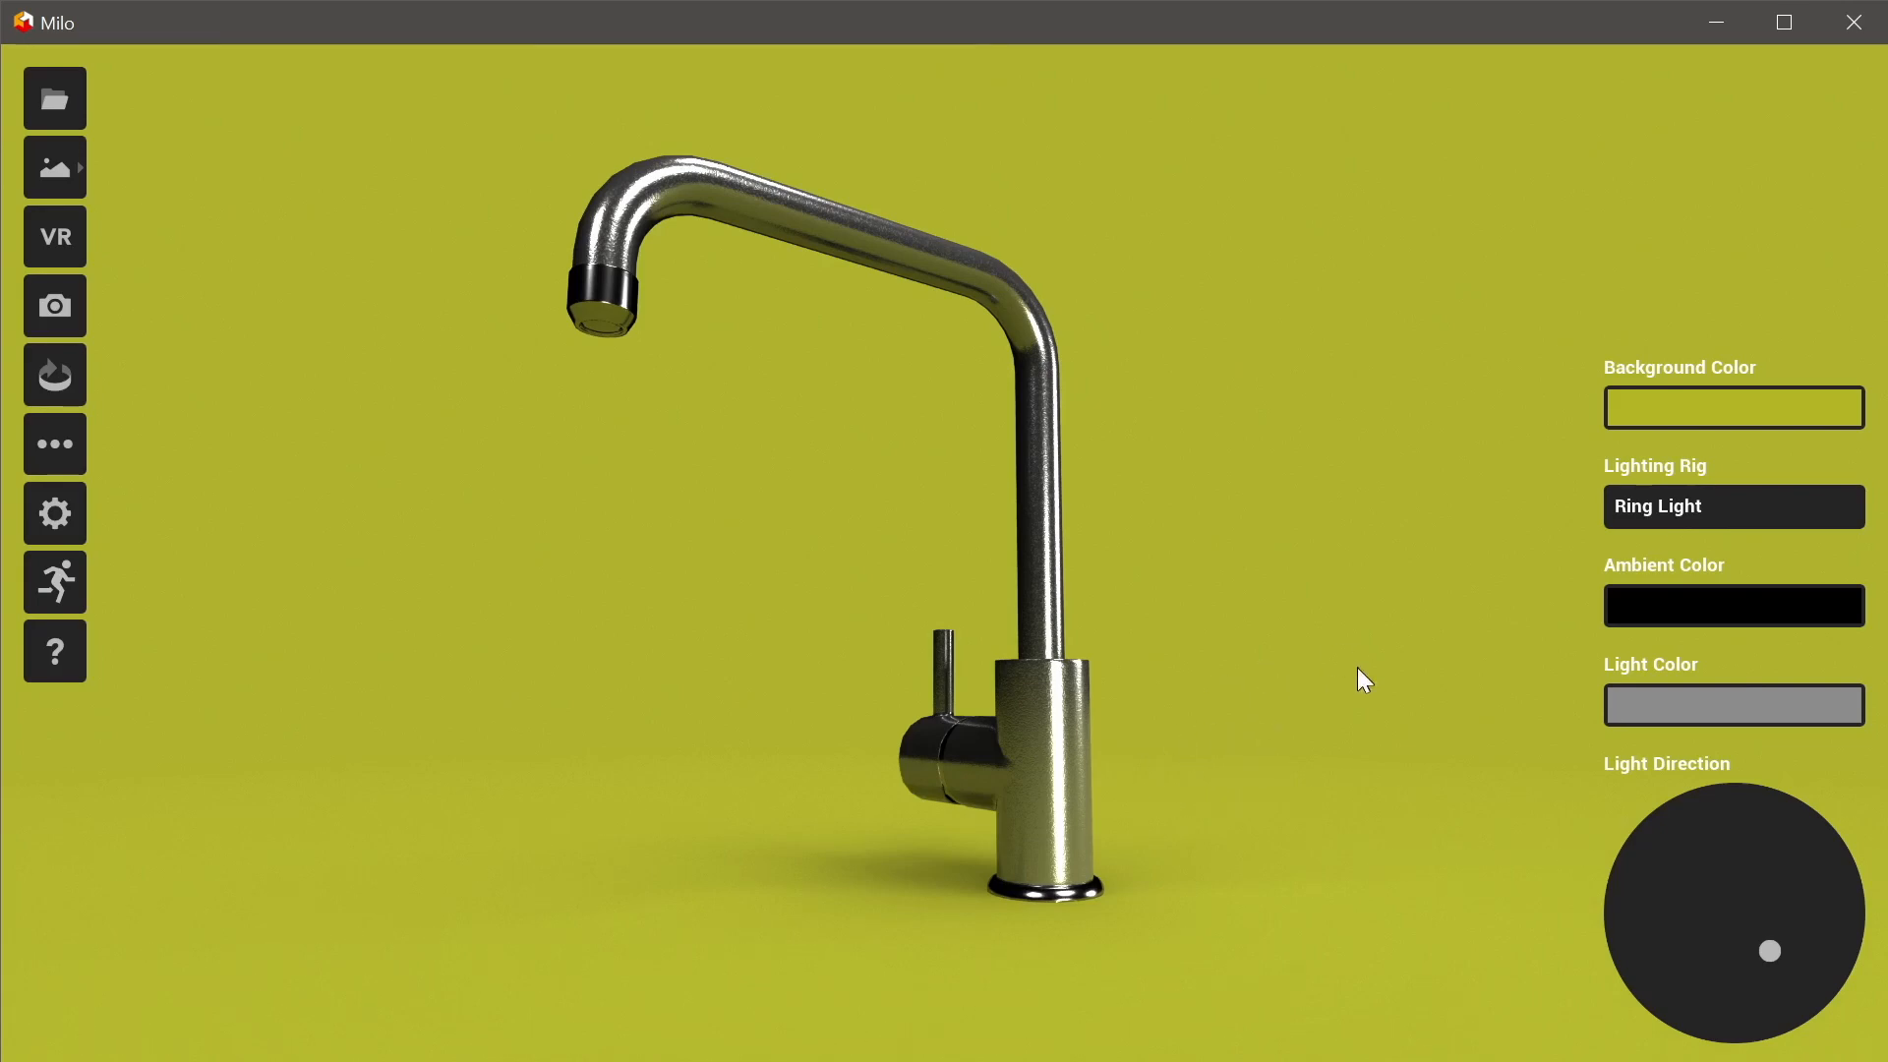
mouse_move(1685, 516)
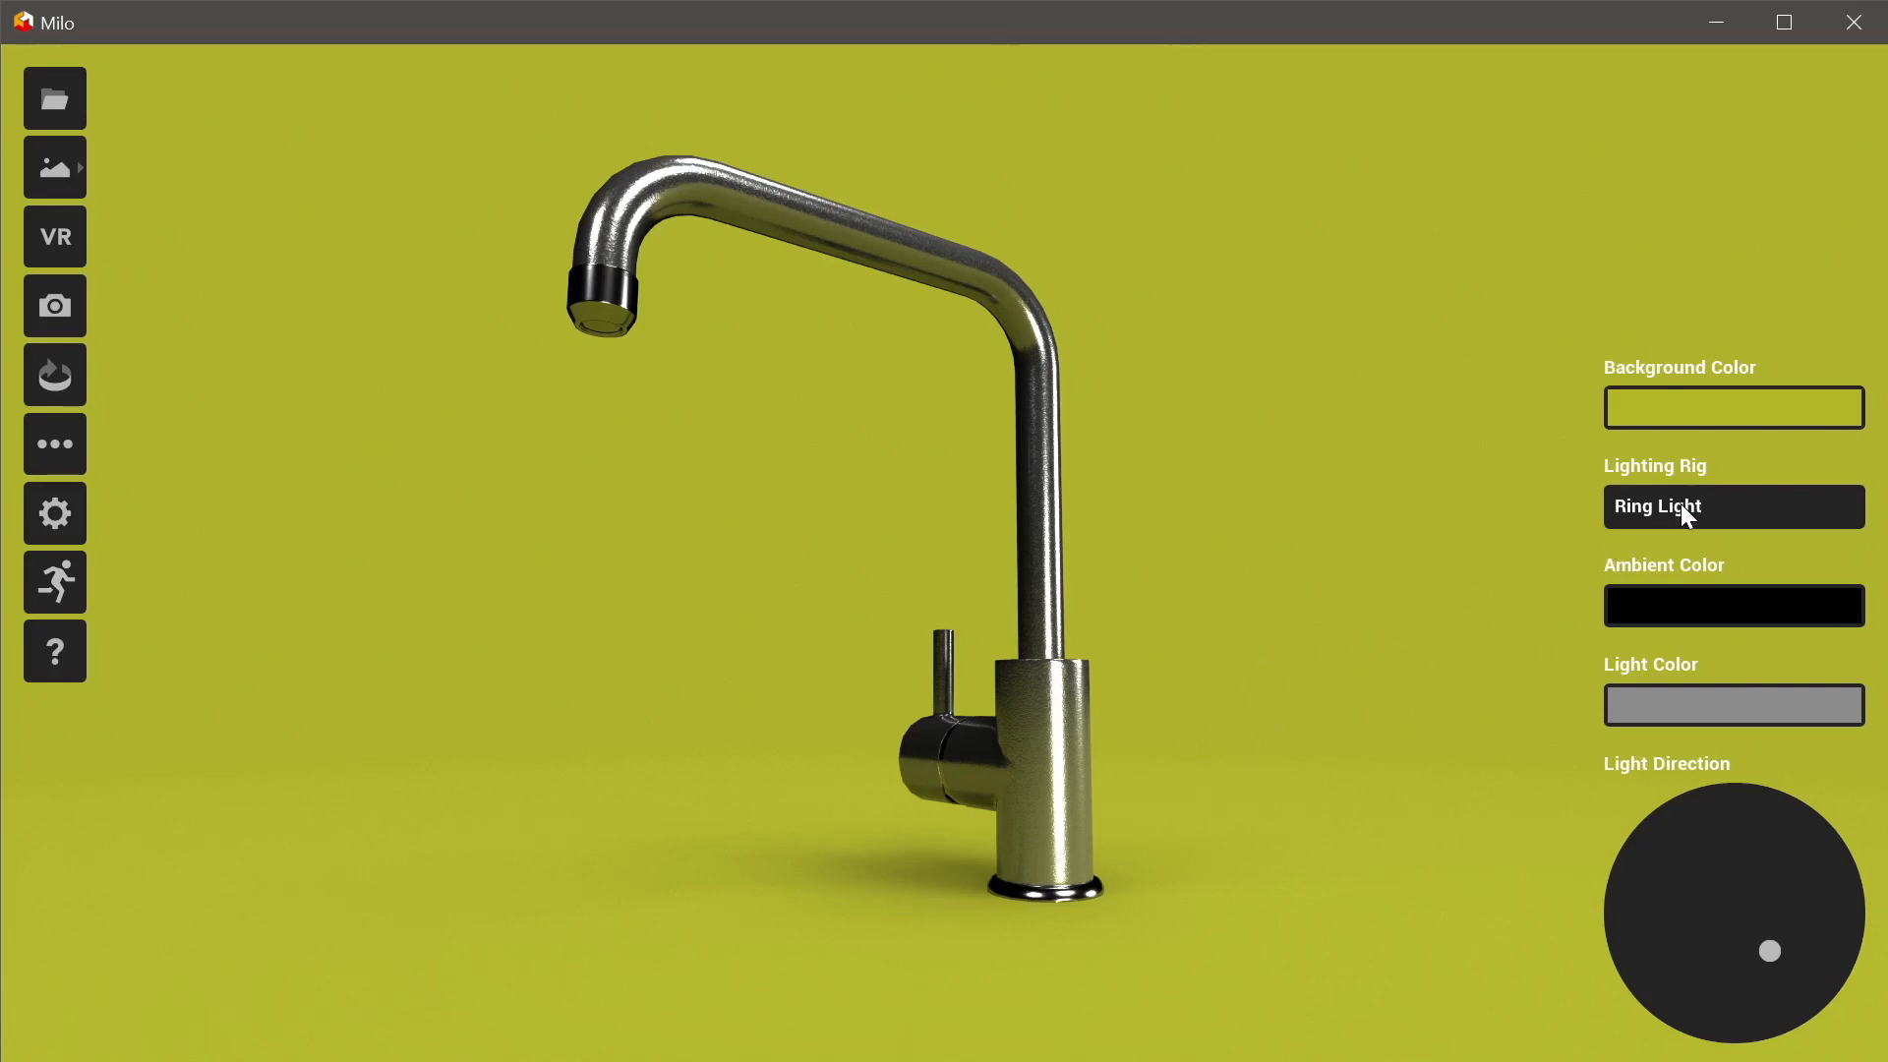
- Use the Lightbox rig with light near centre, then load the sky-and-ocean environment
click(1731, 506)
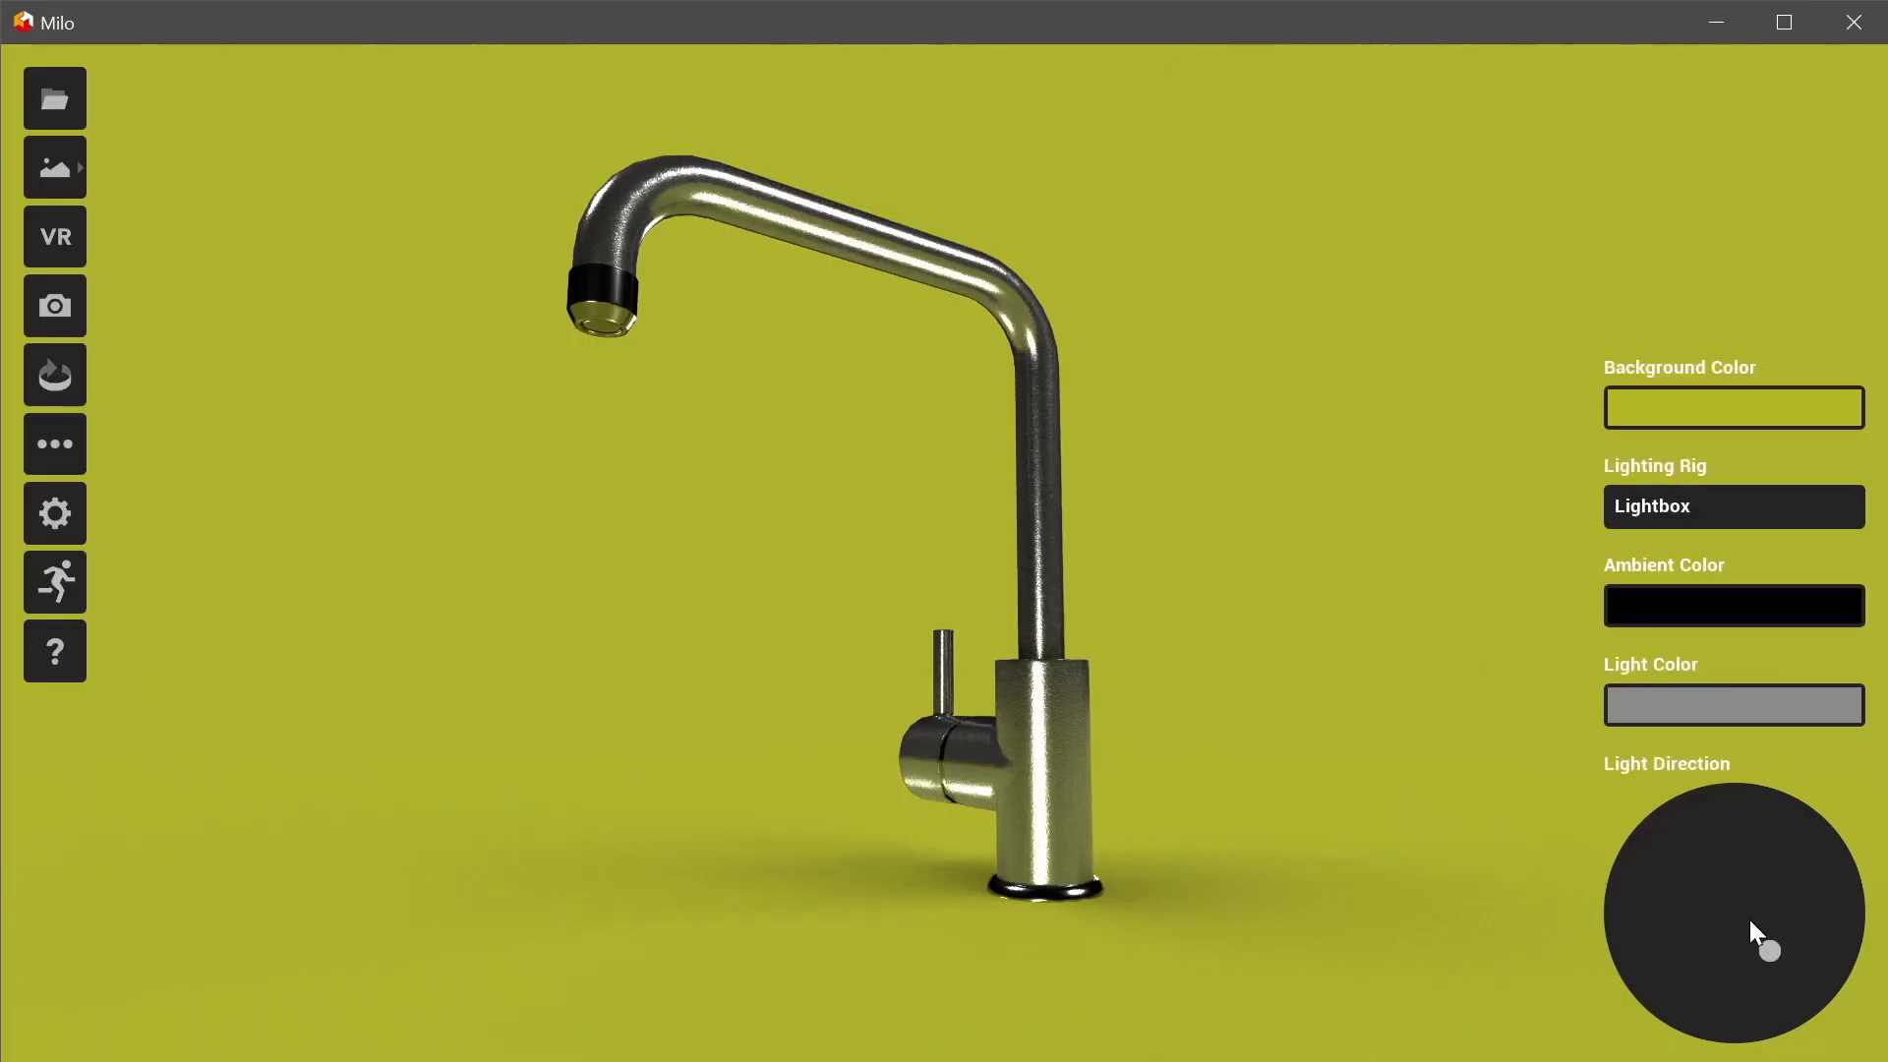
drag(1770, 950, 1731, 907)
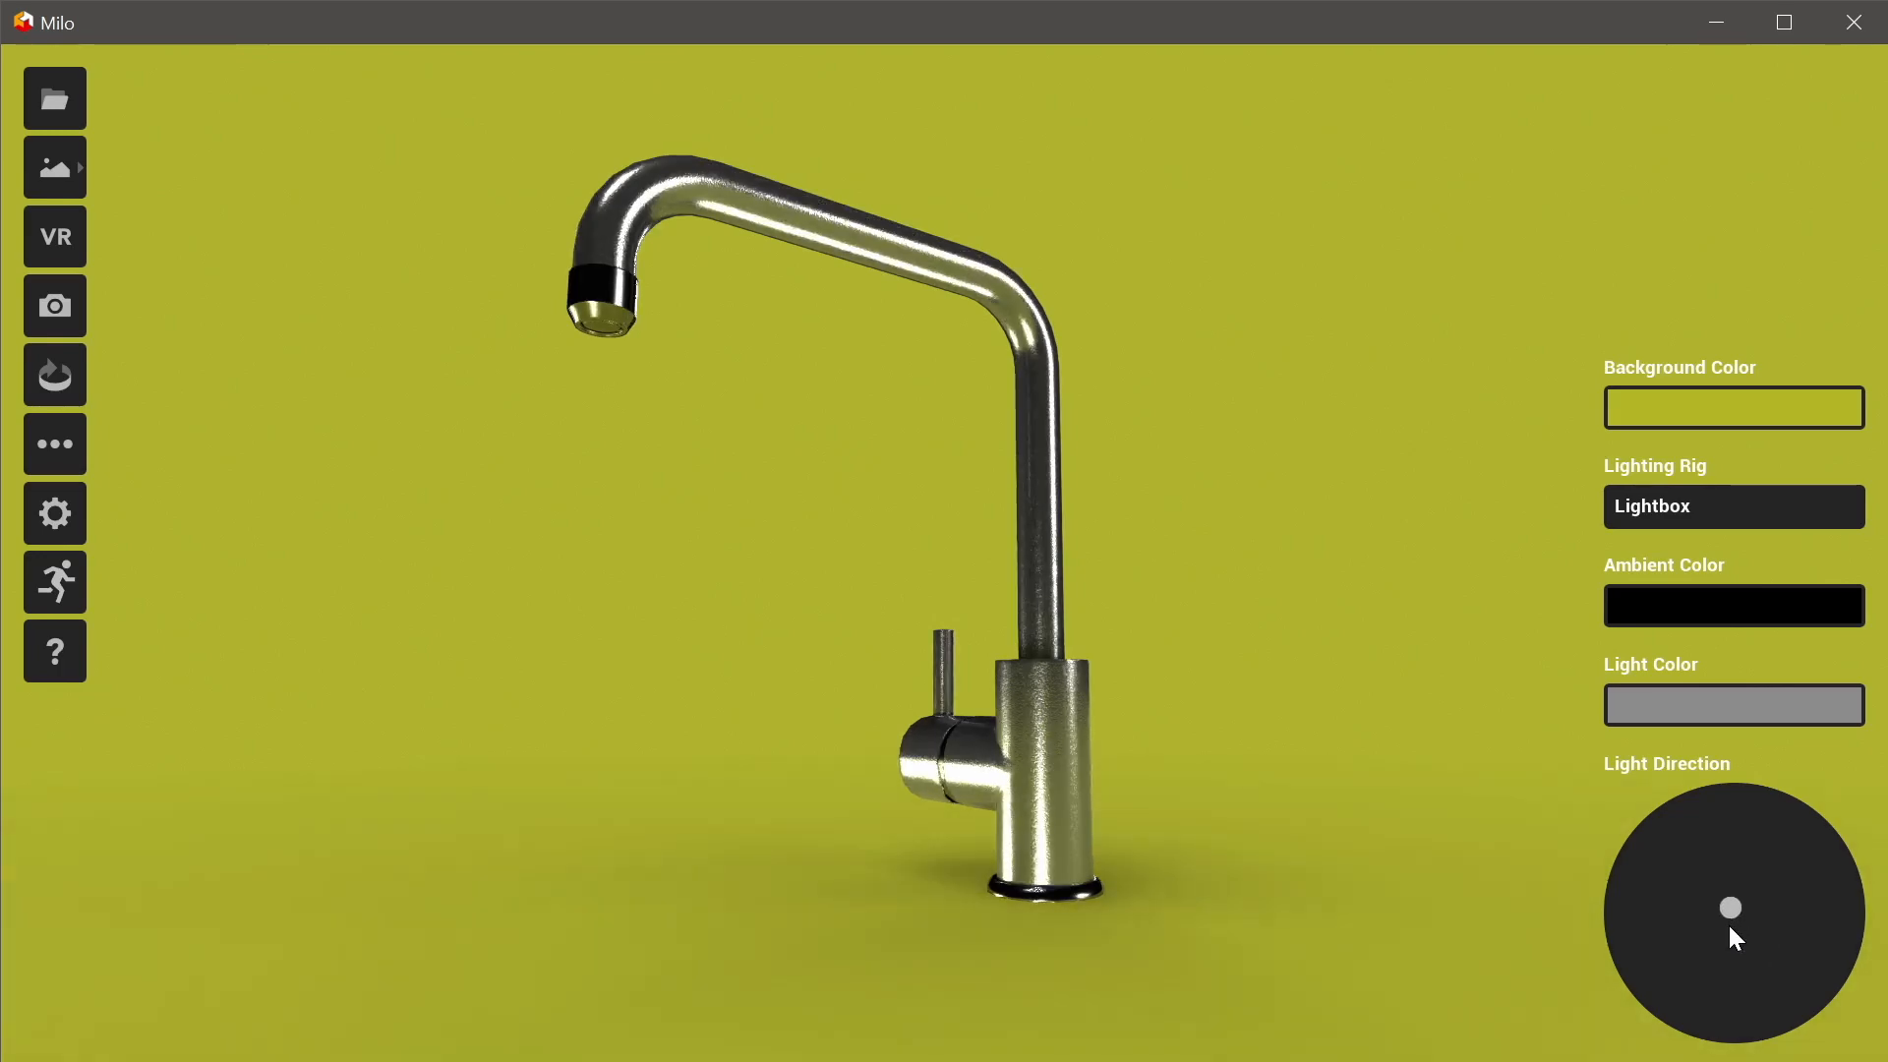
drag(1728, 907, 1728, 924)
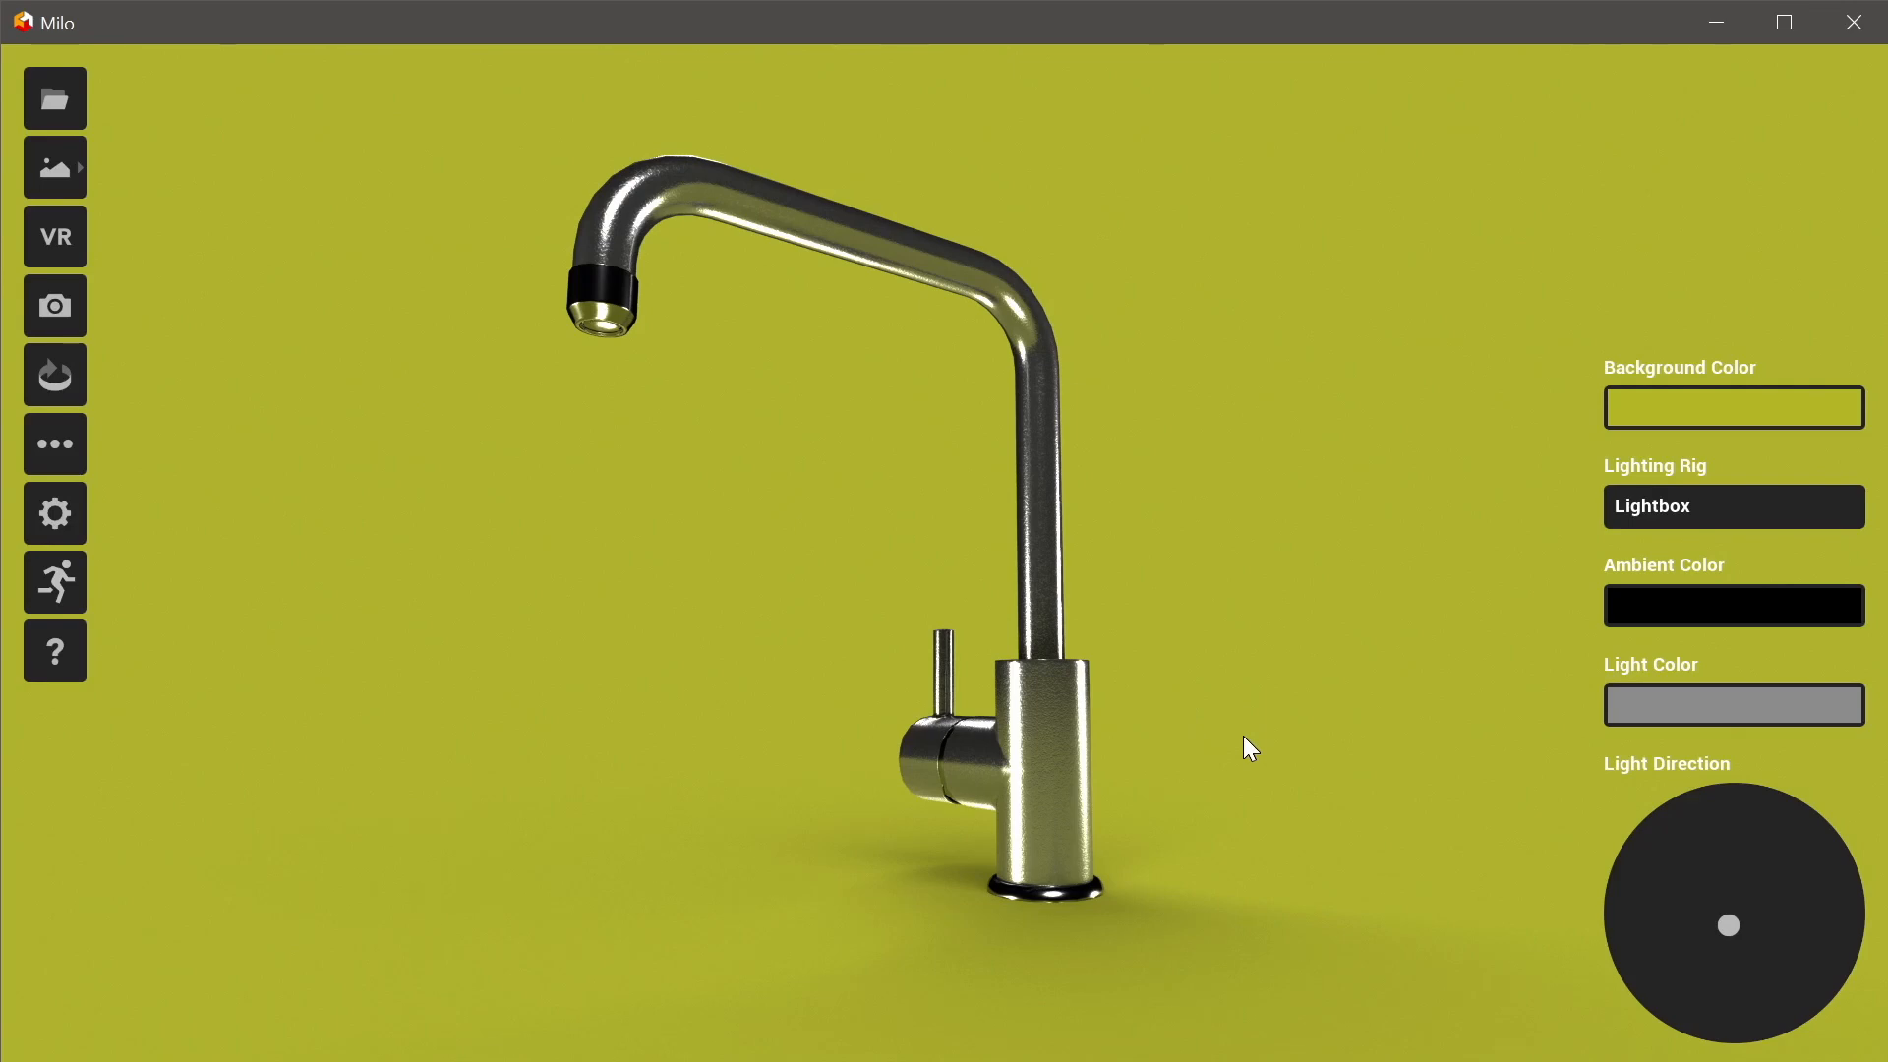
click(54, 166)
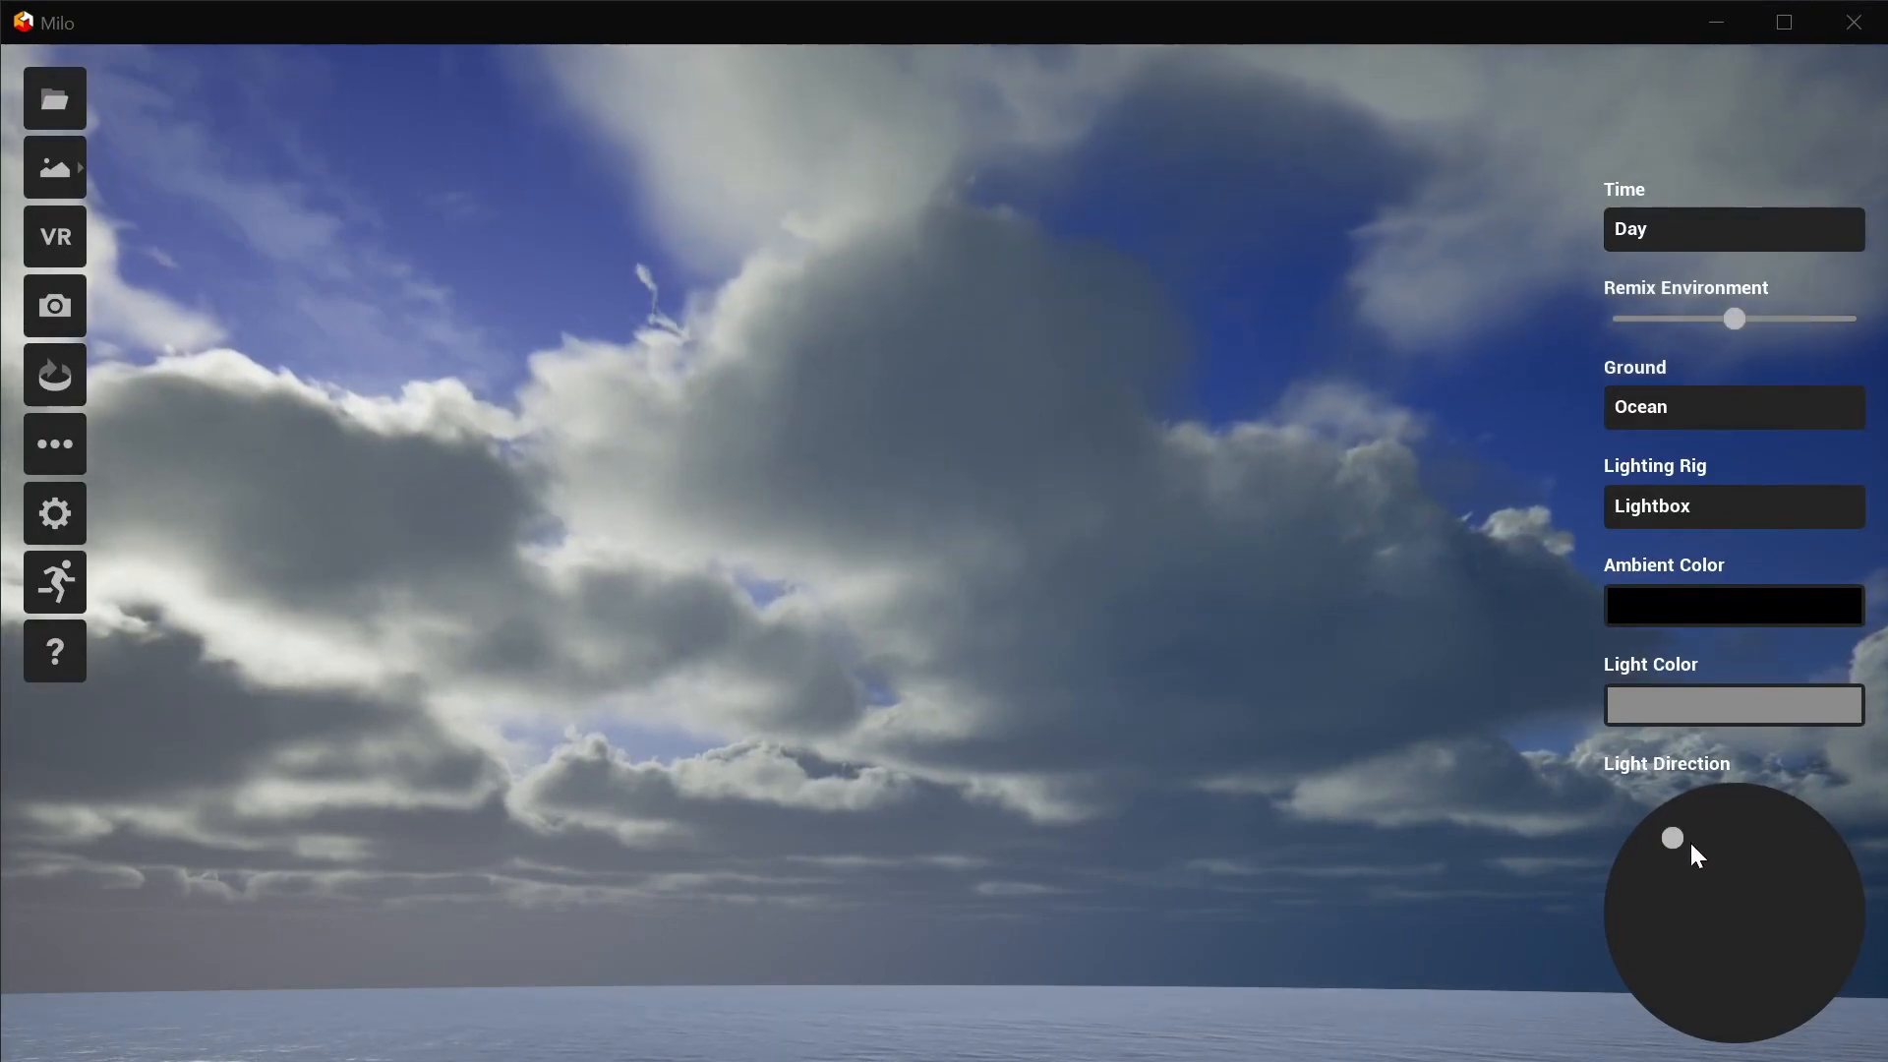
- Return the sunlight to the upper left and remix the clouds to about 16.21
drag(1671, 837, 1743, 820)
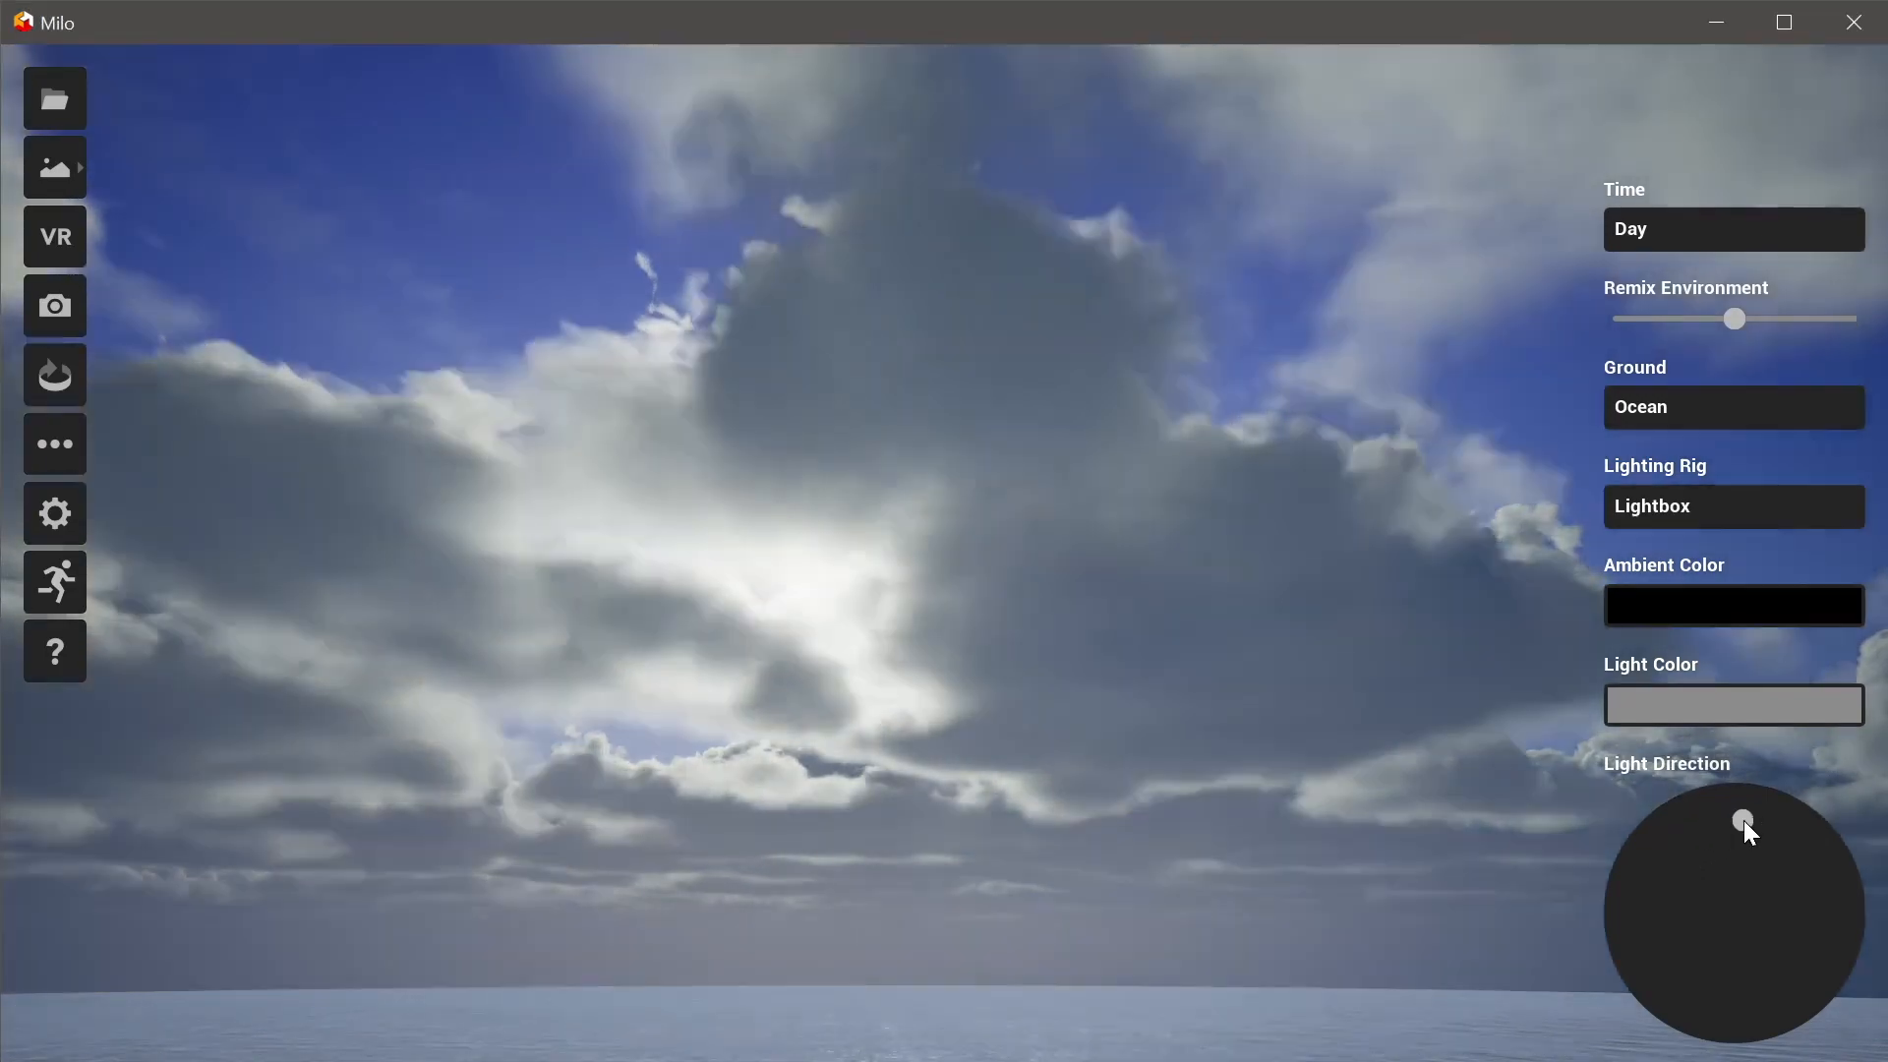
drag(1745, 820, 1695, 832)
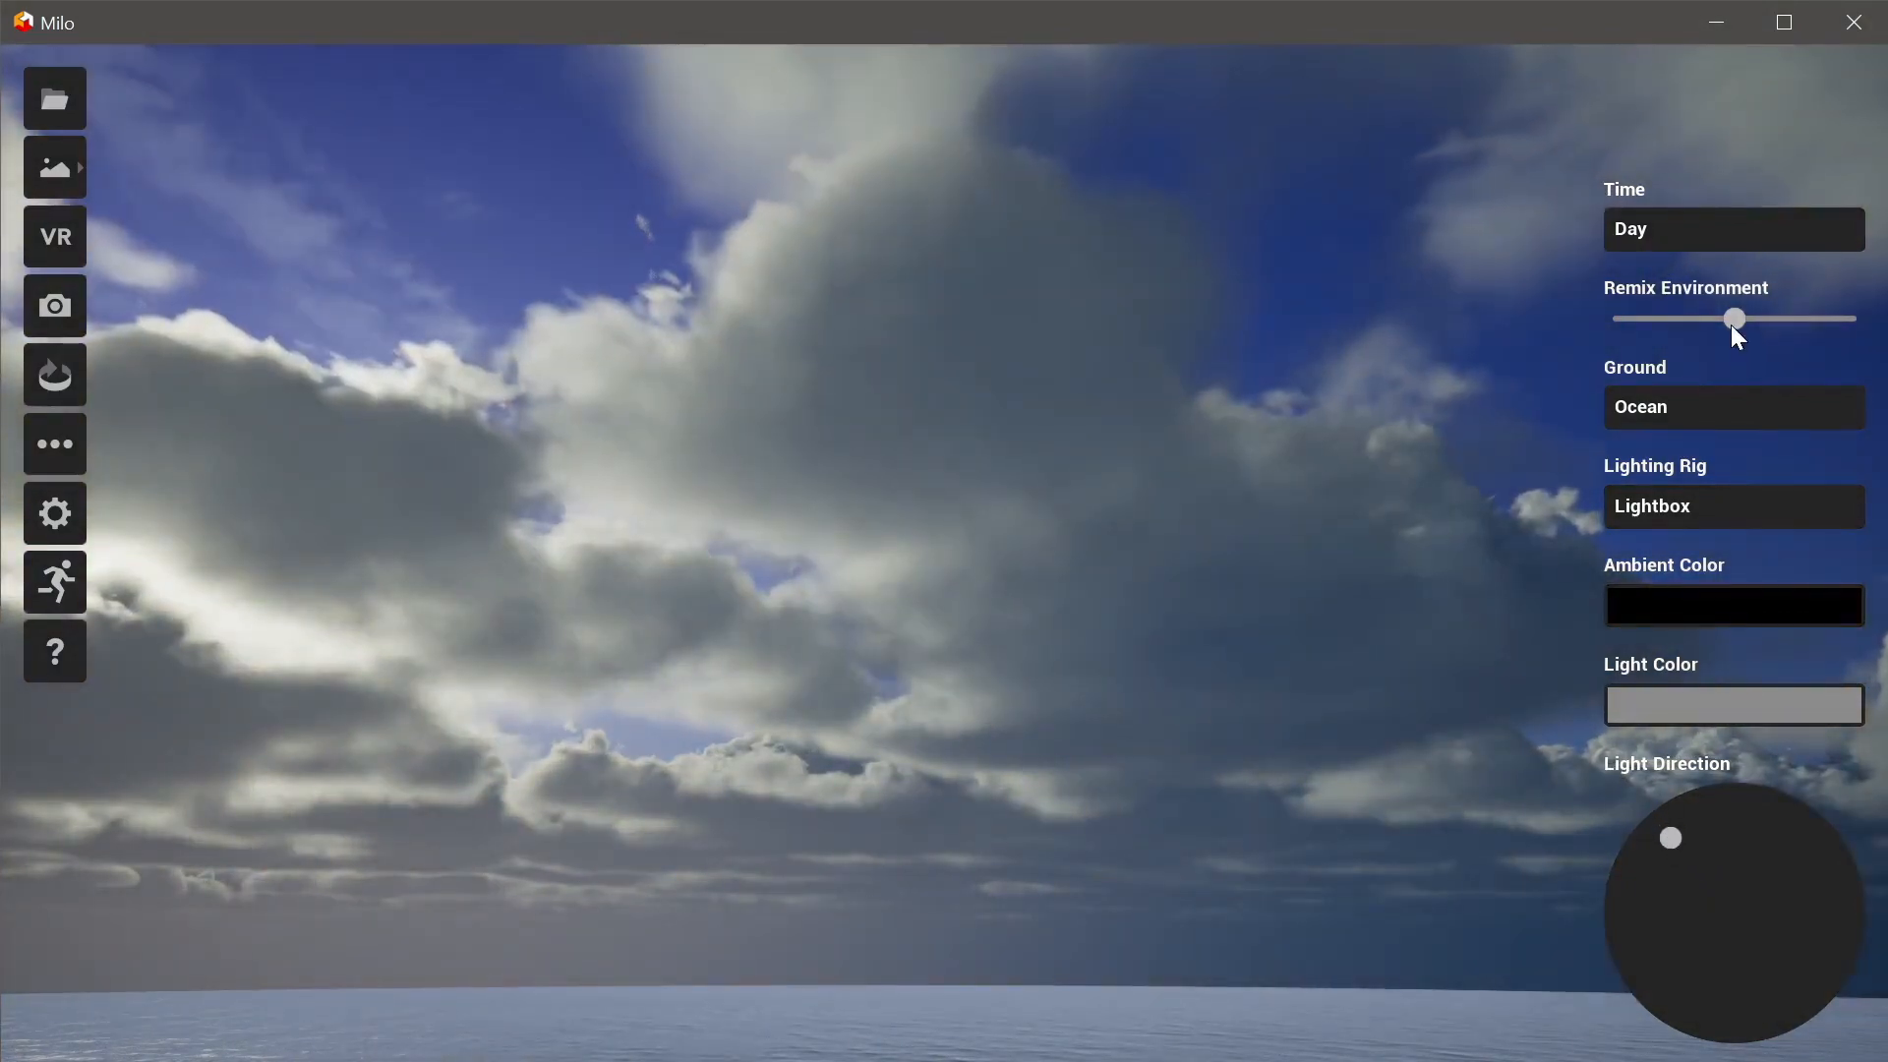
drag(1734, 318, 1755, 318)
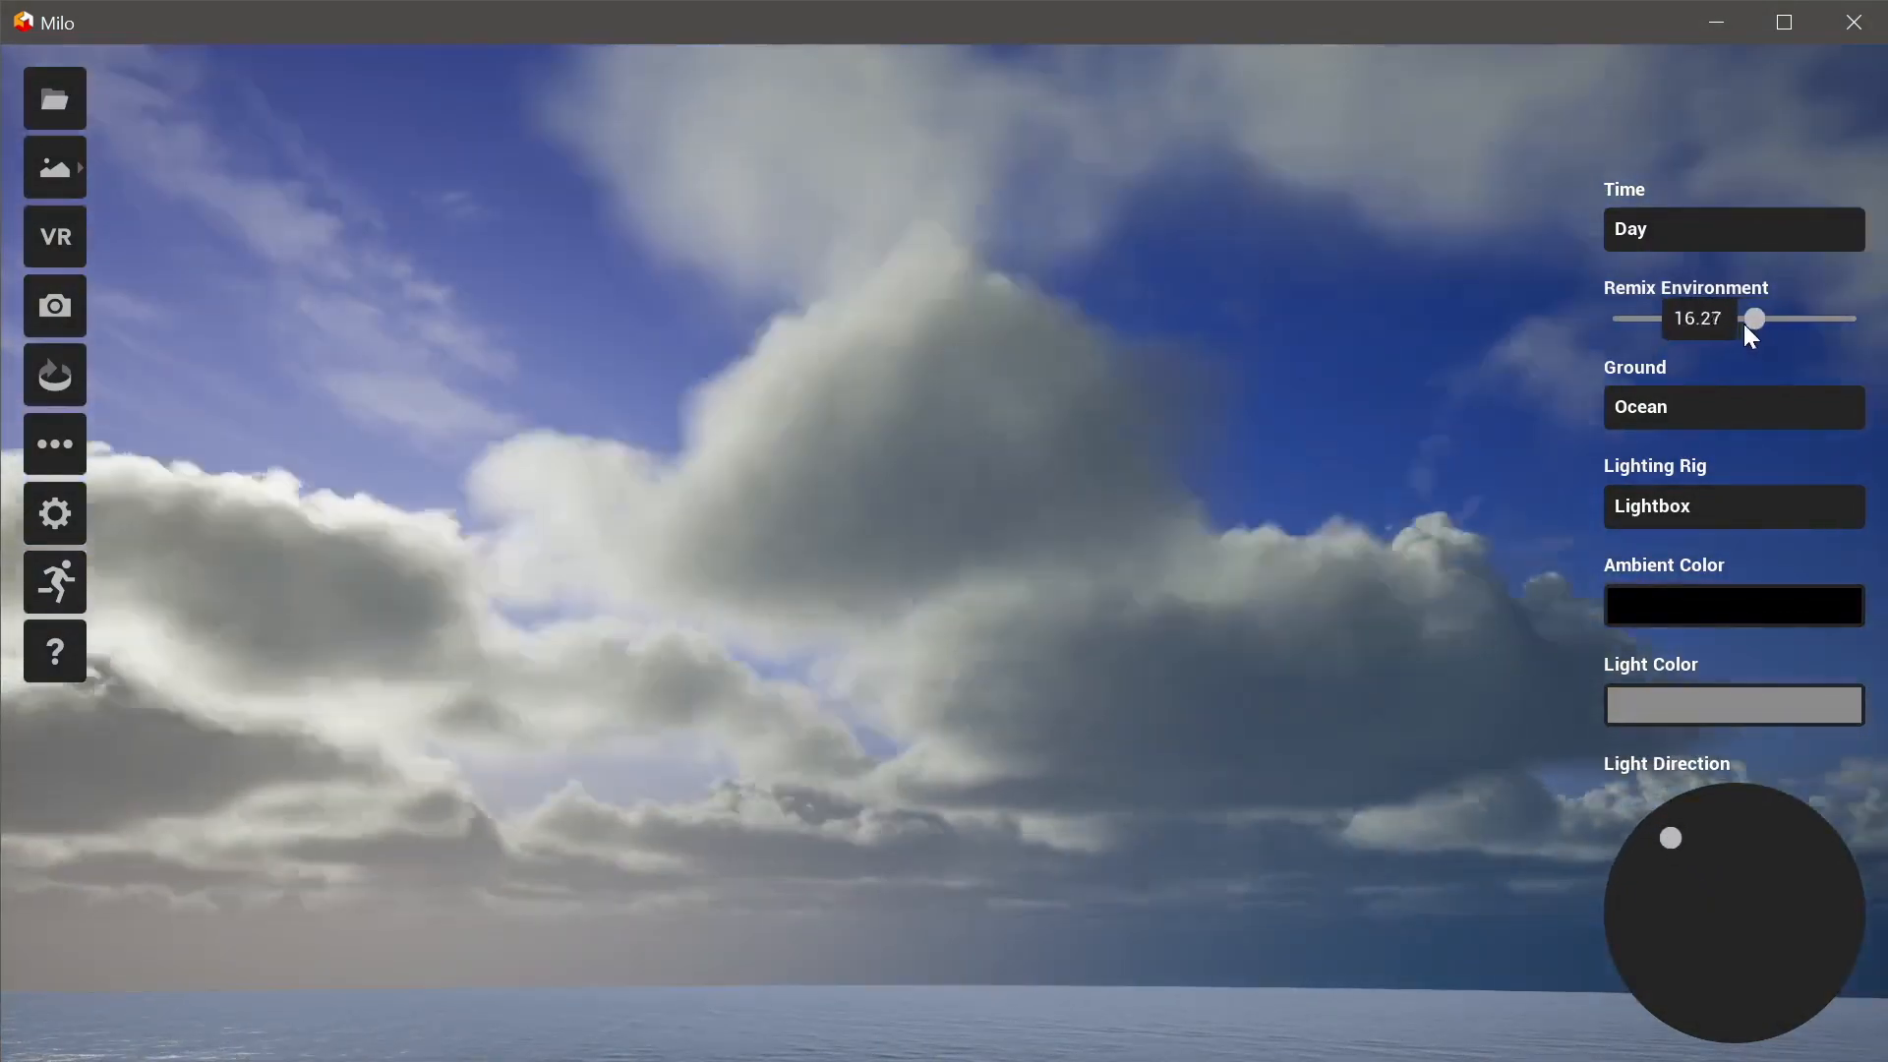
drag(1754, 317, 1692, 317)
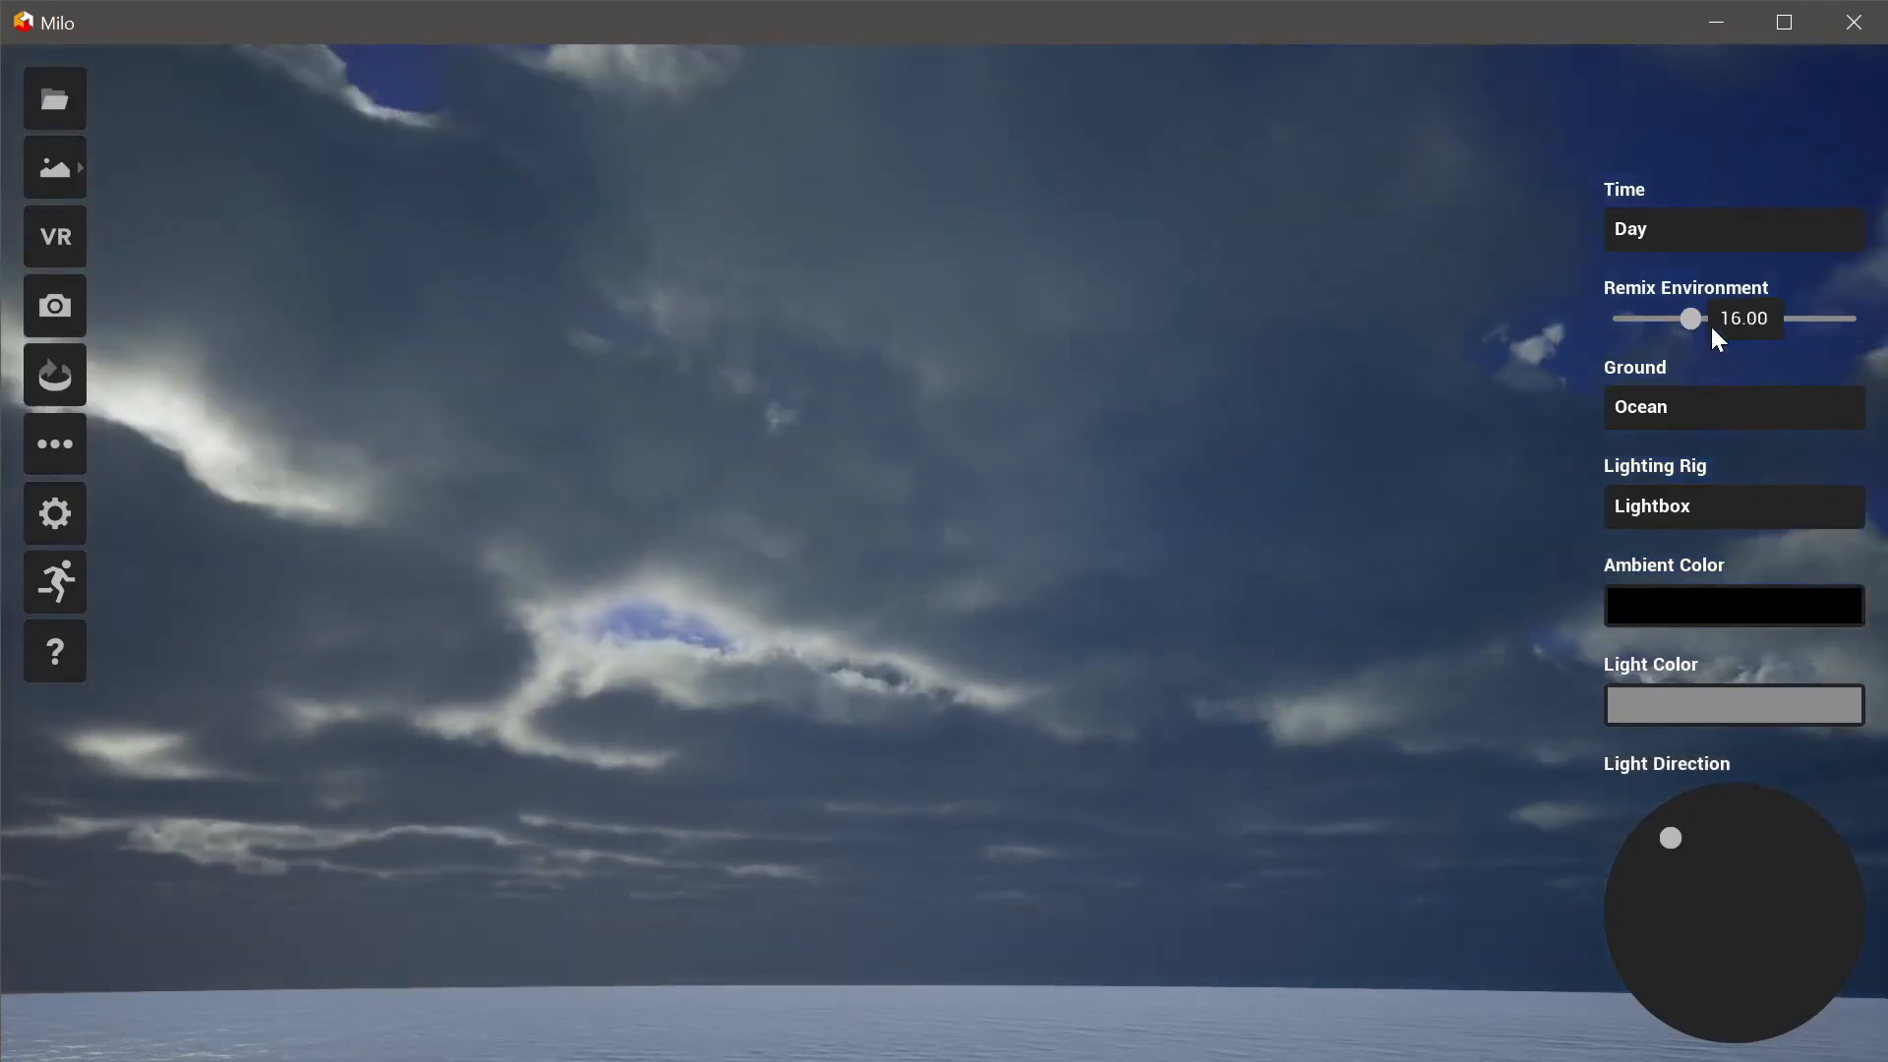
drag(1691, 317, 1734, 317)
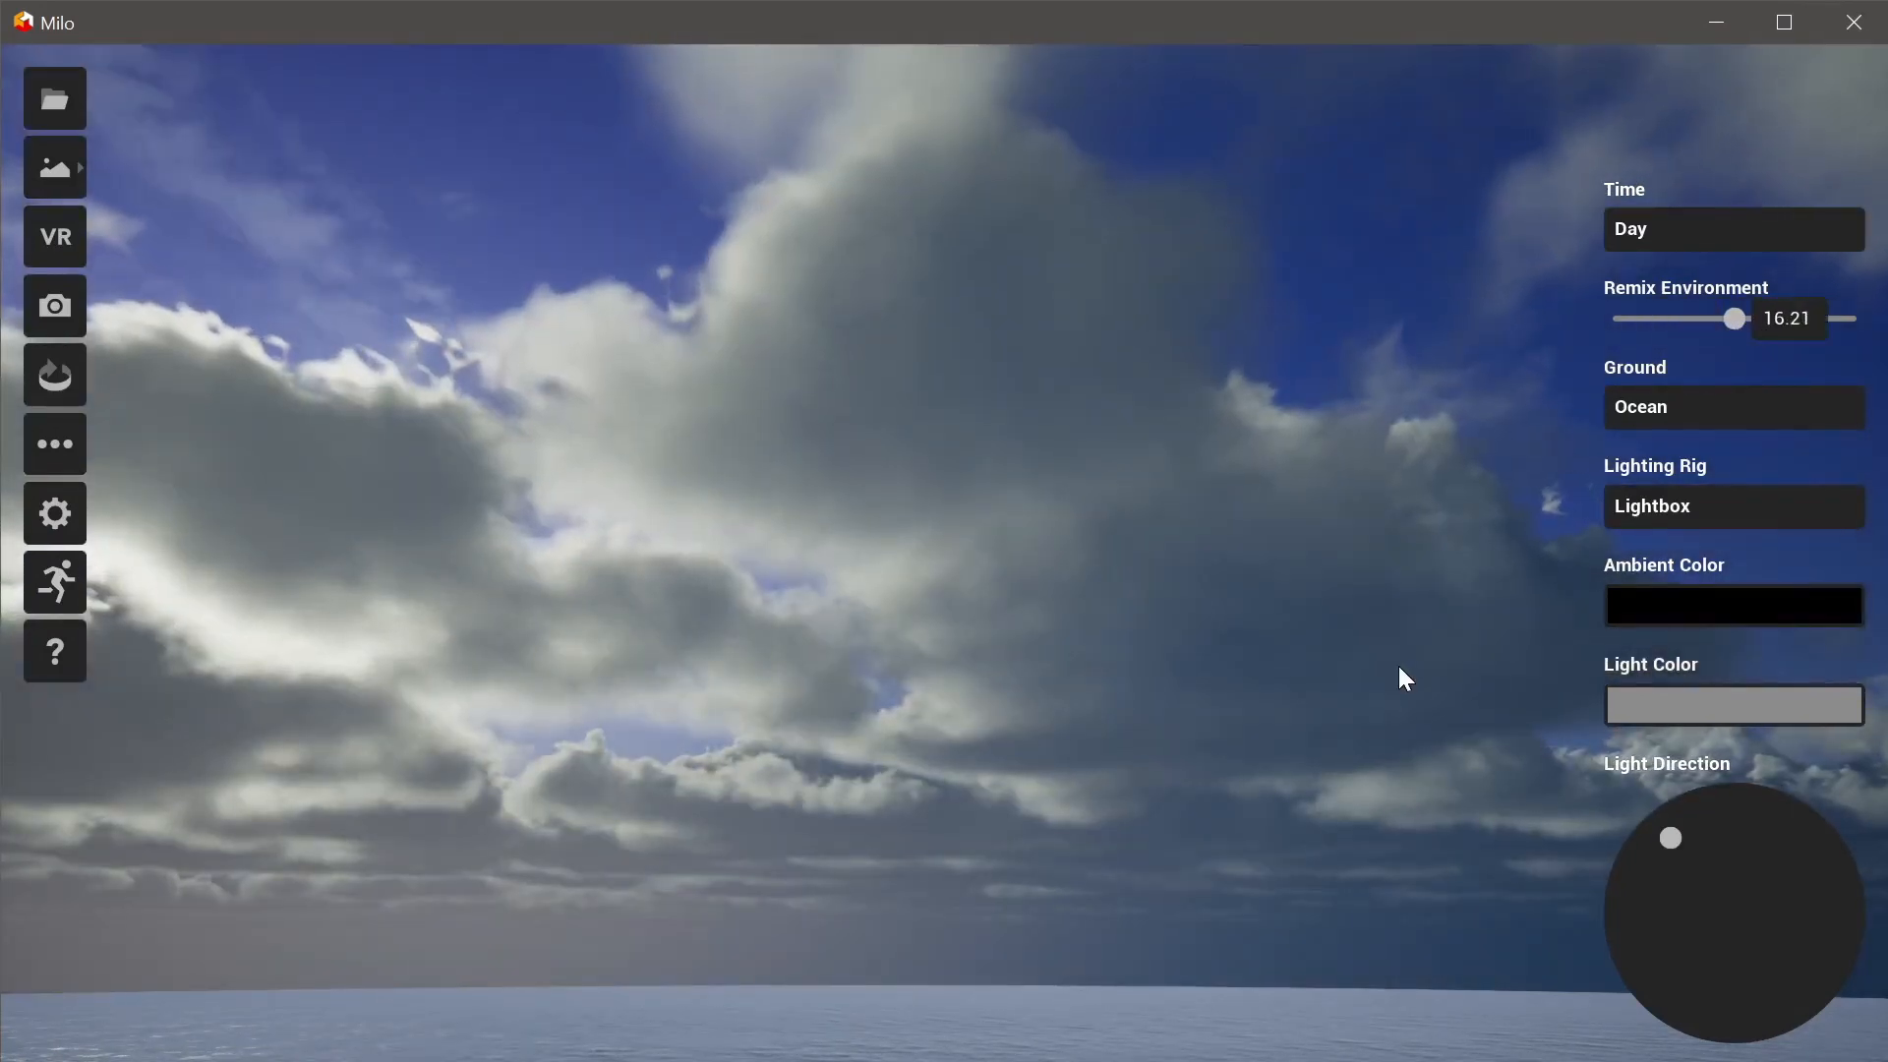